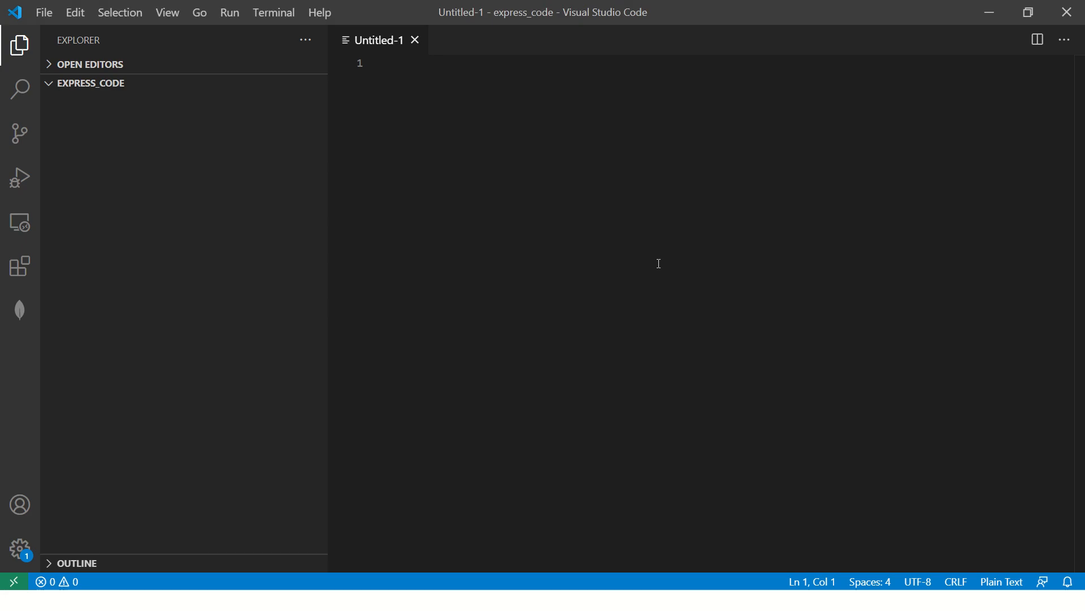
{"action": "mouse_move", "coordinate": [224, 242]}
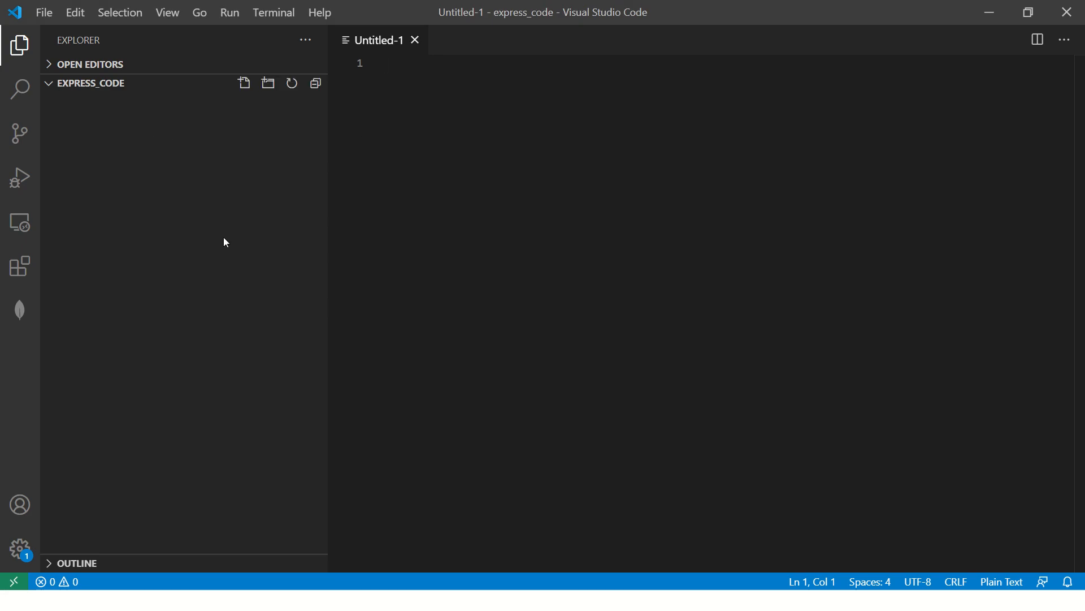
- Open a terminal in express_code, confirm npm 6.14.8 and Node v14.9.0, then clear it
{"action": "left_click", "coordinate": [273, 12]}
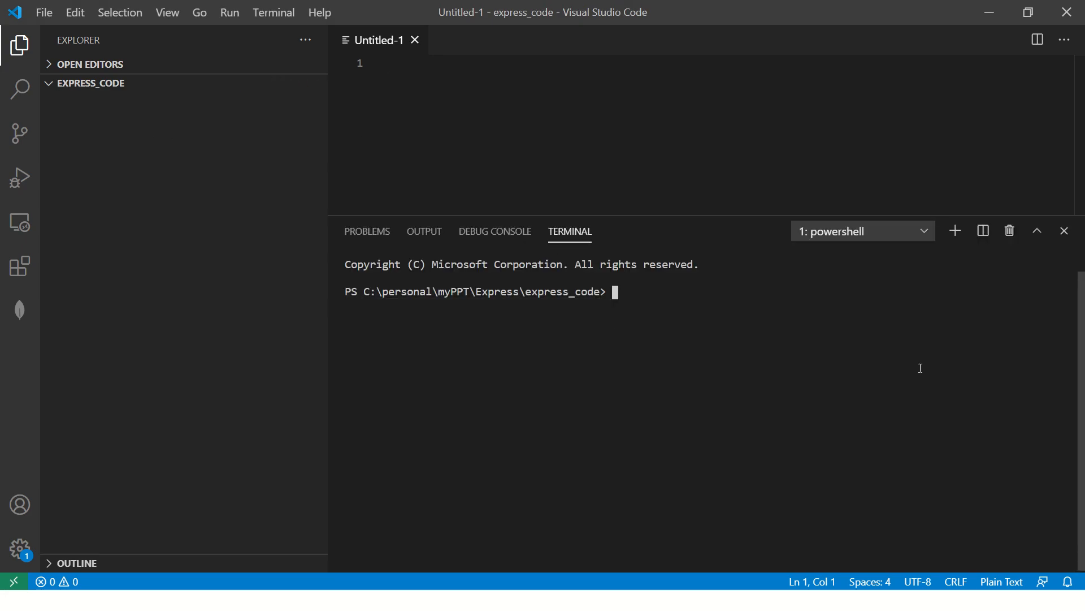
{"action": "type", "text": "npm --version"}
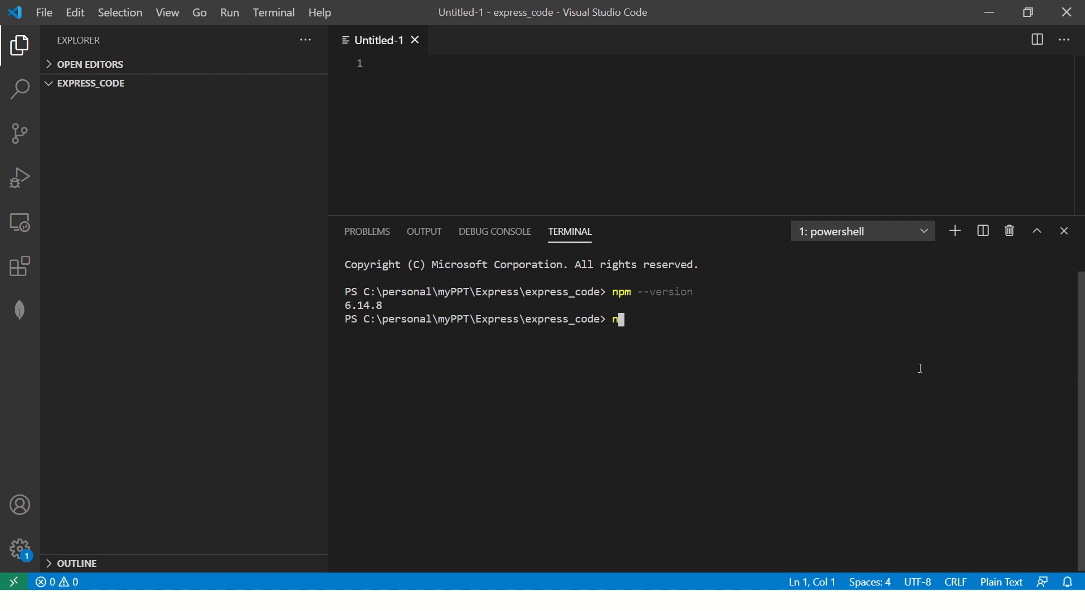
{"action": "type", "text": "ode --version"}
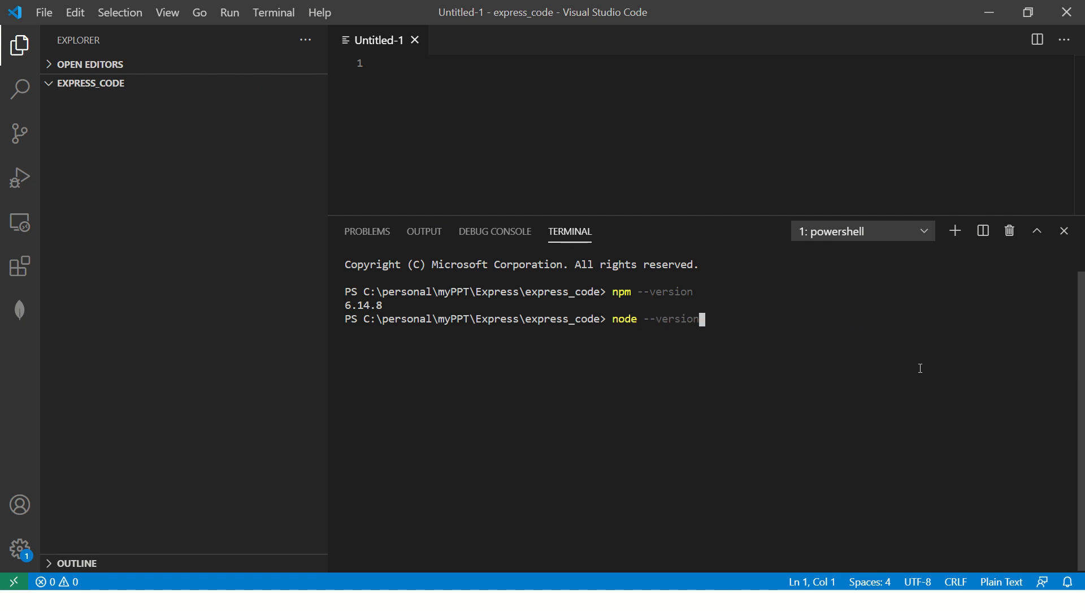
{"action": "key", "text": "Return"}
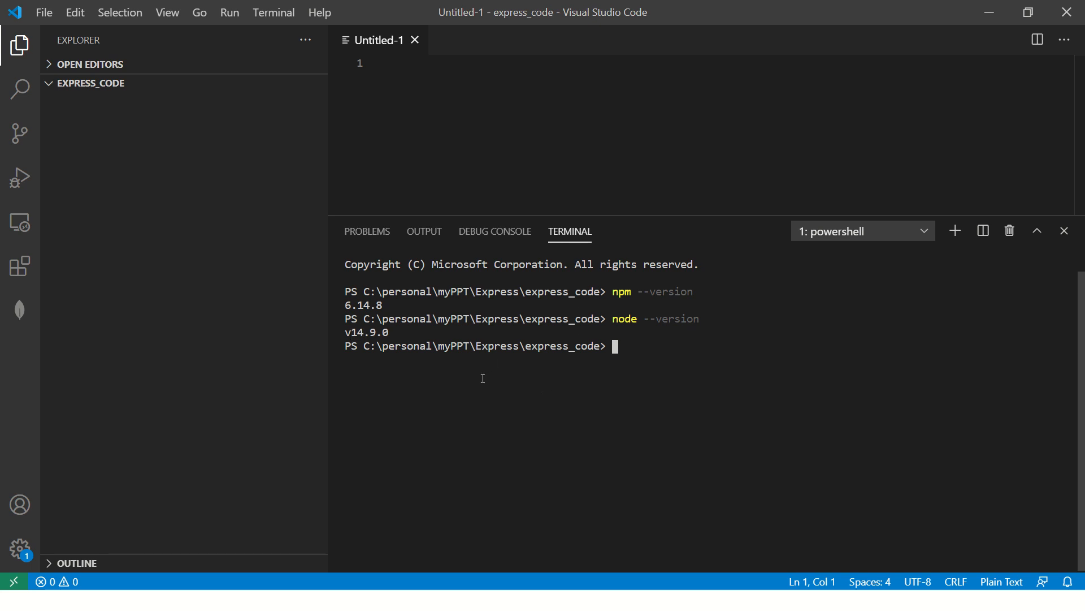
{"action": "mouse_move", "coordinate": [408, 303]}
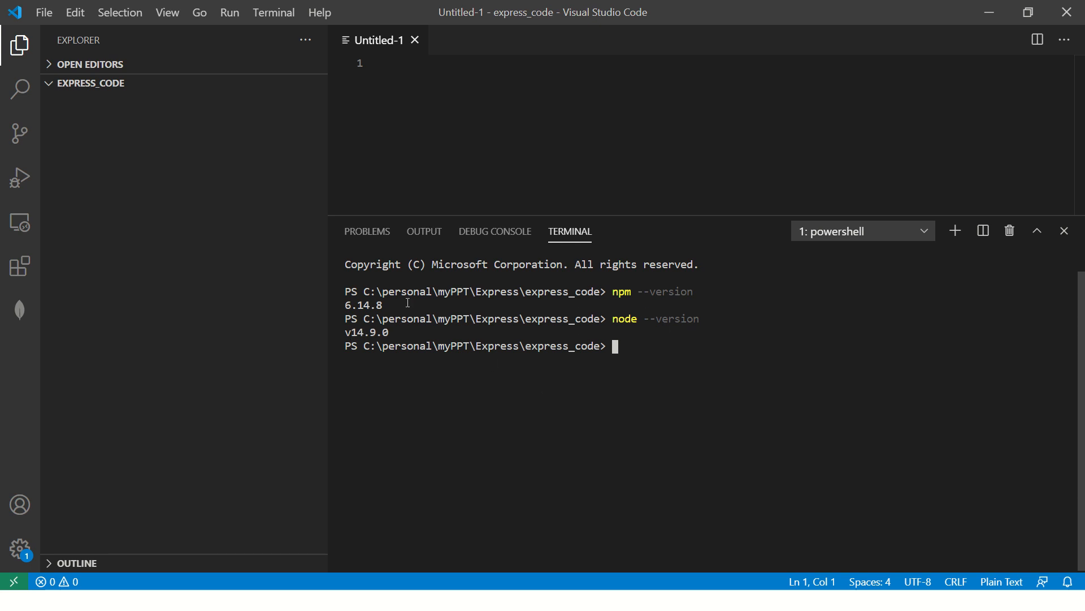
{"action": "mouse_move", "coordinate": [528, 409]}
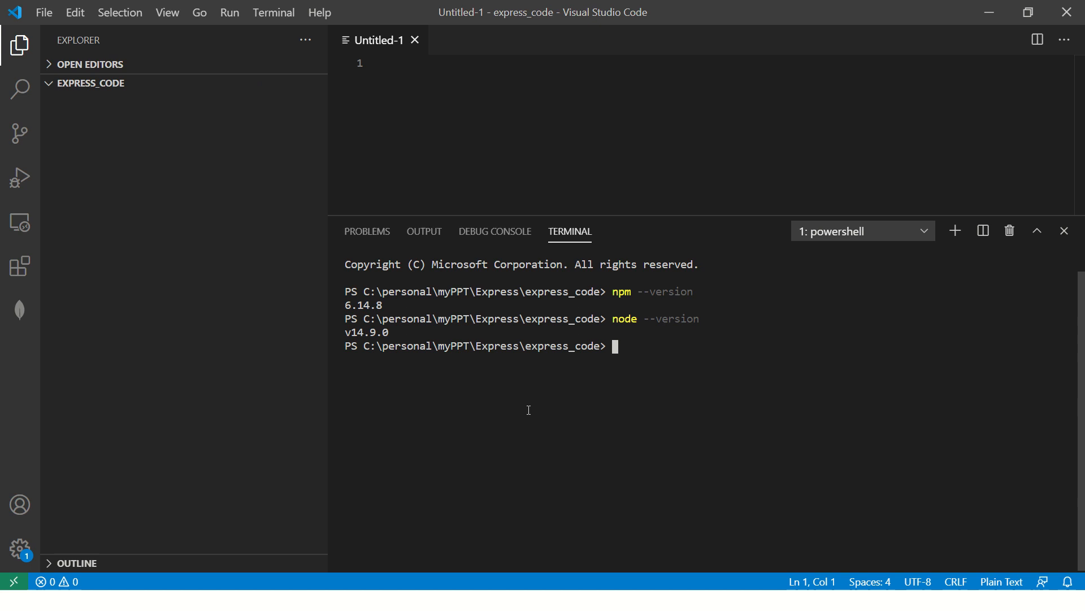
{"action": "mouse_move", "coordinate": [688, 429]}
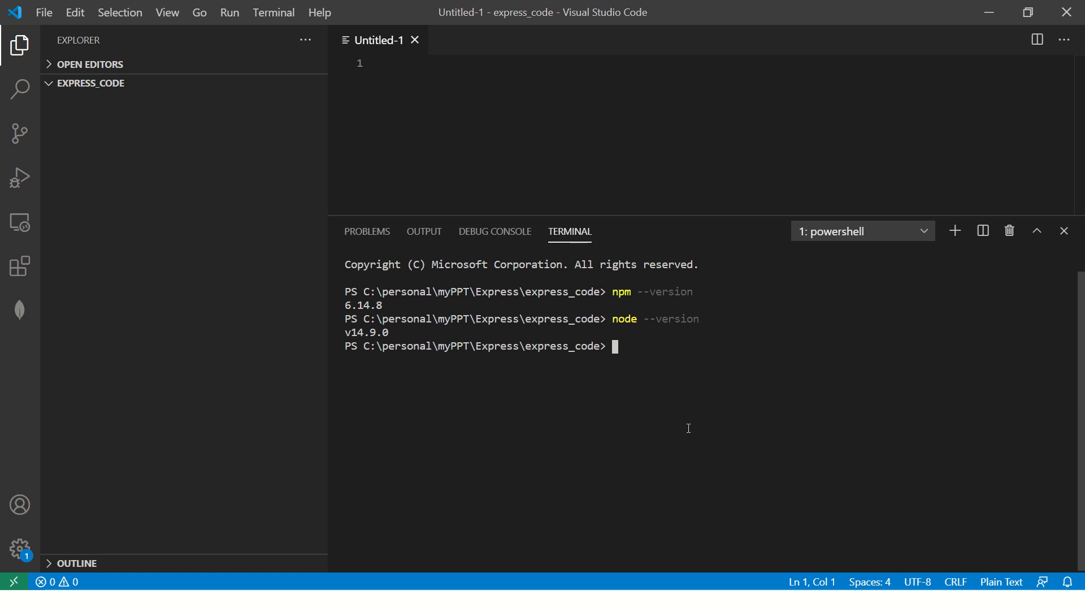
{"action": "type", "text": "c"}
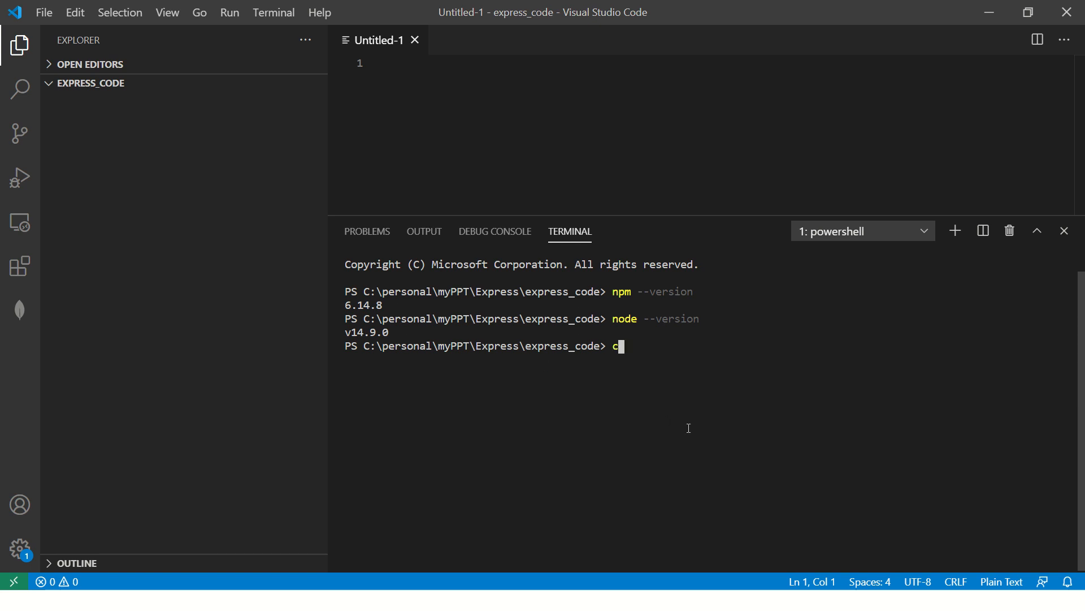
{"action": "type", "text": "ls"}
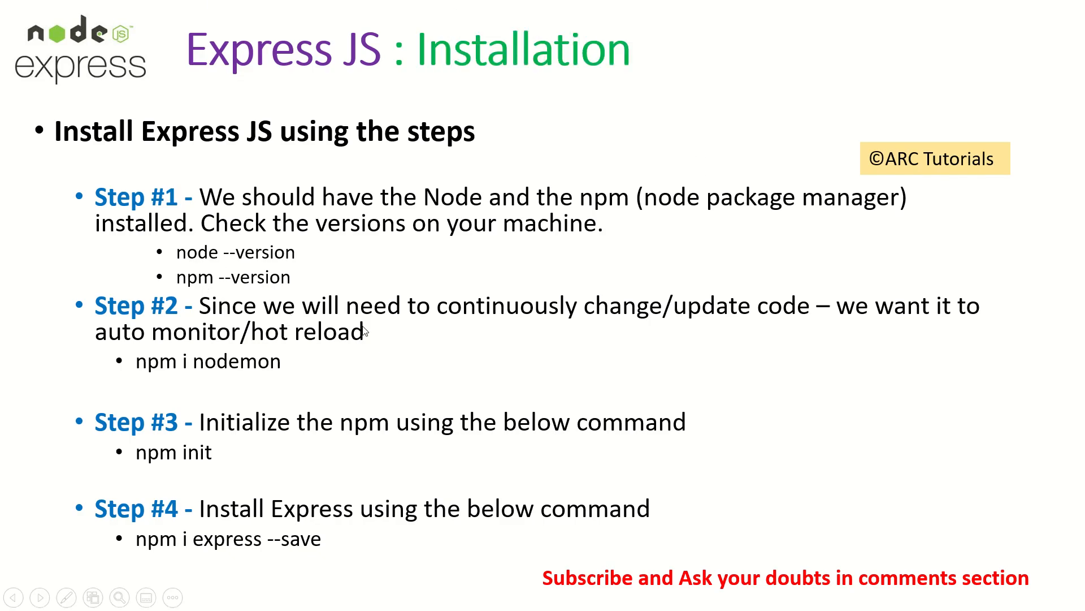
{"action": "mouse_move", "coordinate": [977, 326]}
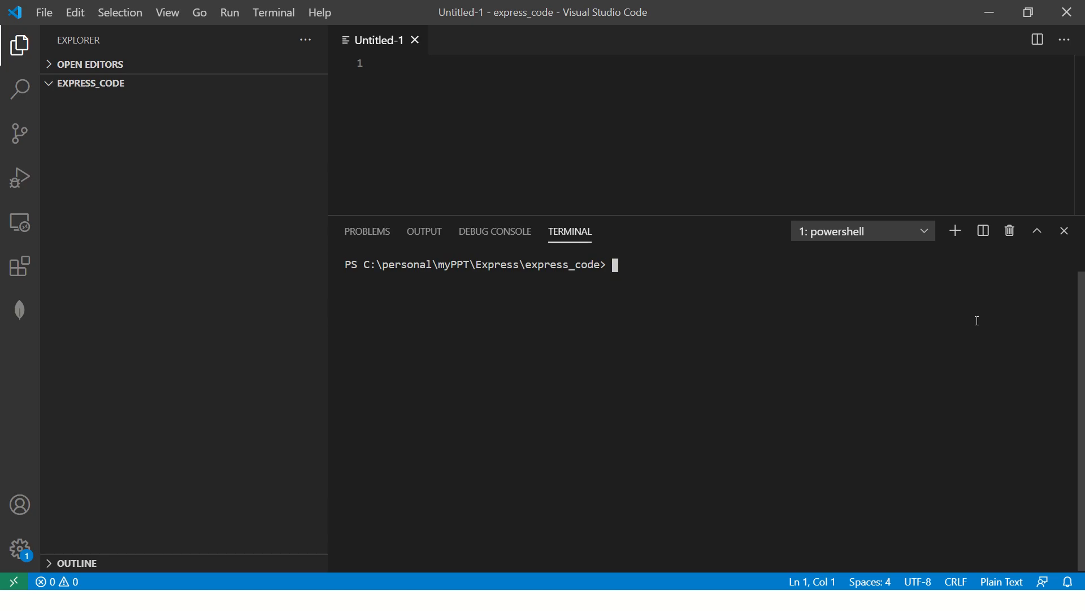
- Run npm i nodemon, adding node_modules and package-lock.json to the project
{"action": "type", "text": "npm i"}
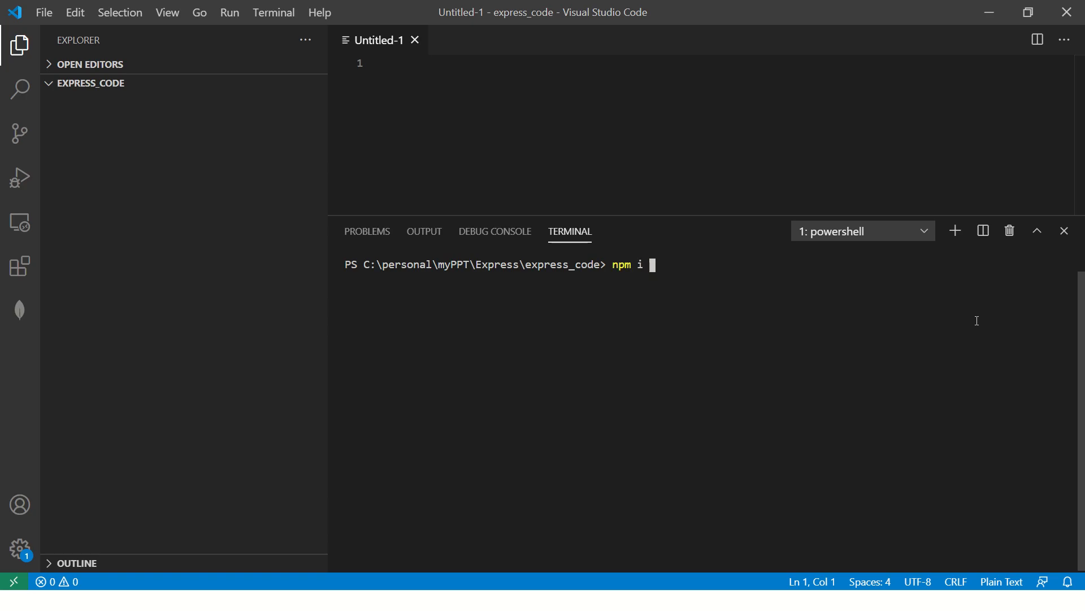
{"action": "type", "text": "--"}
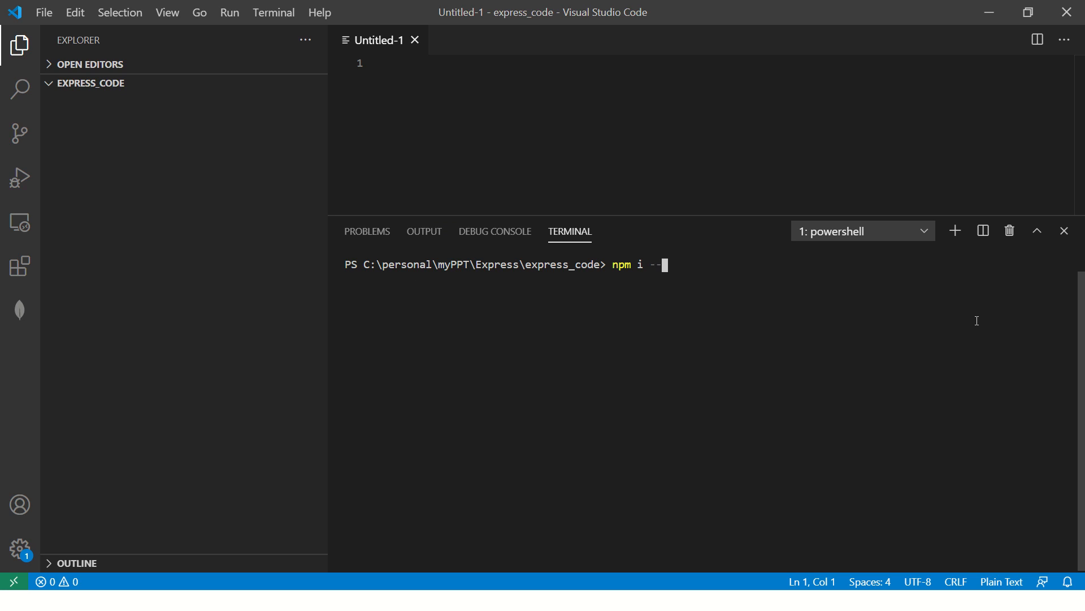
{"action": "type", "text": "nodemon"}
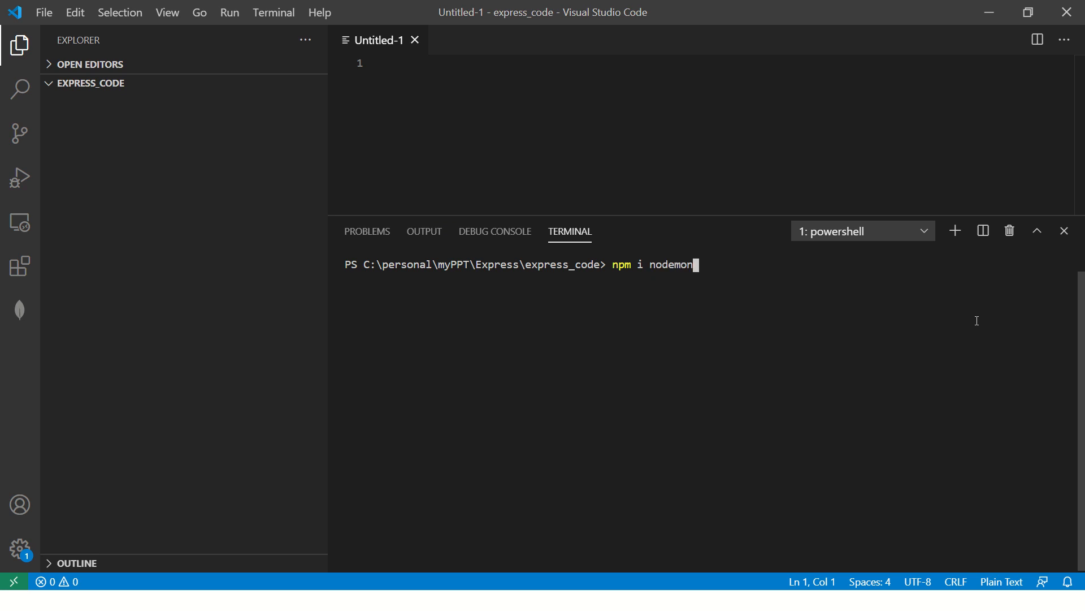
{"action": "key", "text": "Return"}
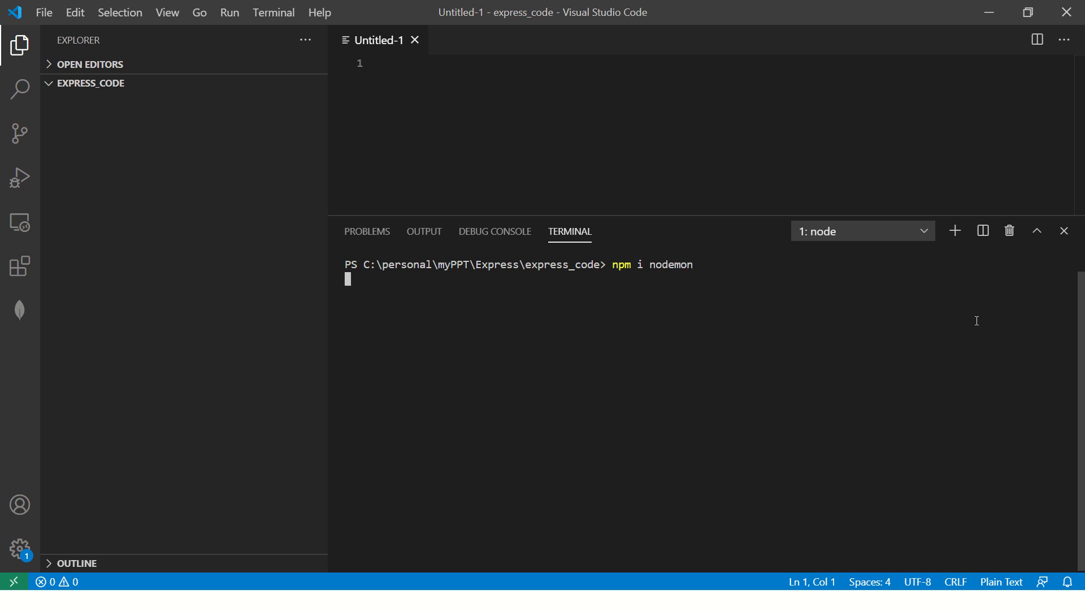
{"action": "key", "text": "Return"}
{"action": "type", "text": "np"}
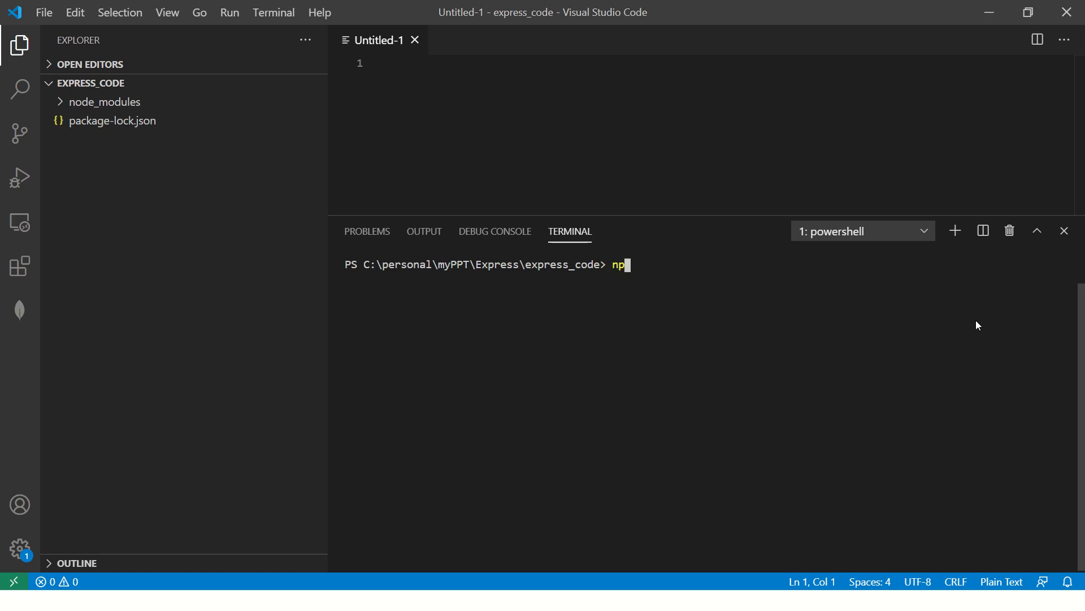
- Start npm init and enter the ExpressJS Tutorials package name
{"action": "type", "text": "m init"}
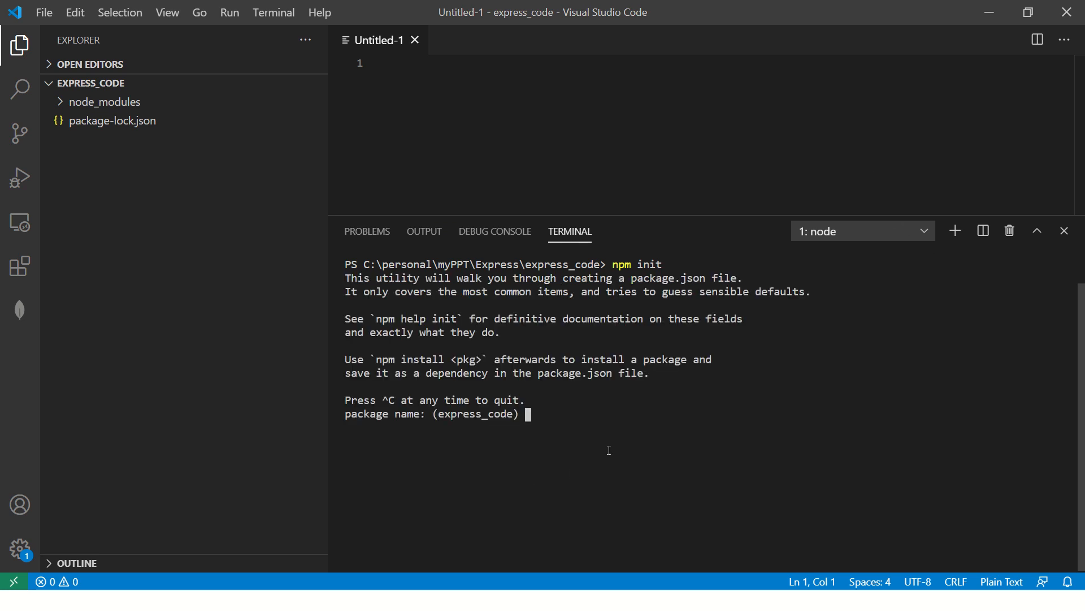
{"action": "type", "text": "ExpressJS"}
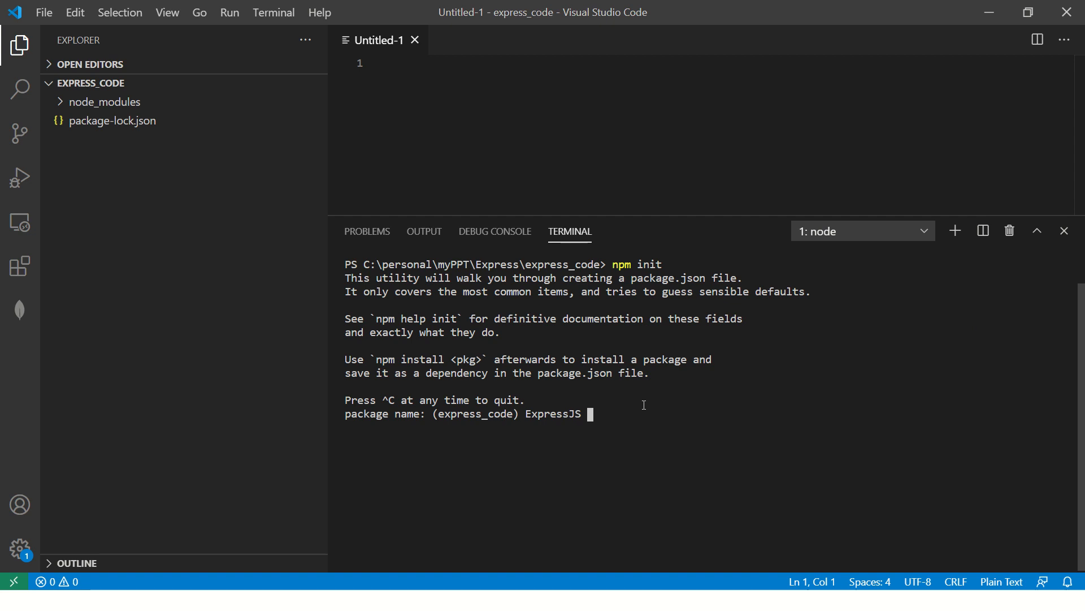
{"action": "type", "text": "Tutori"}
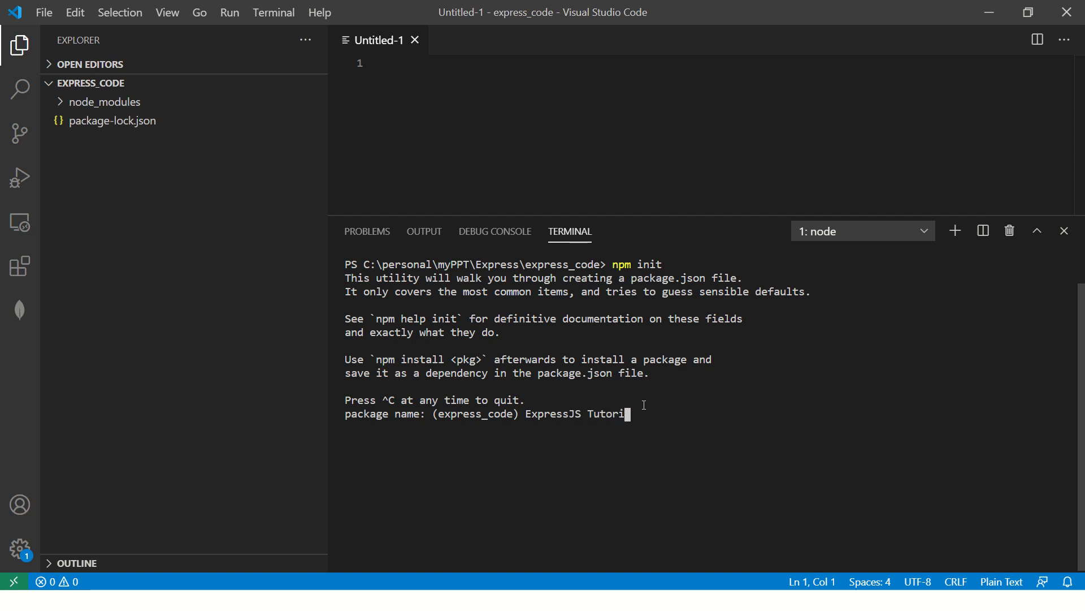
{"action": "key", "text": "Return"}
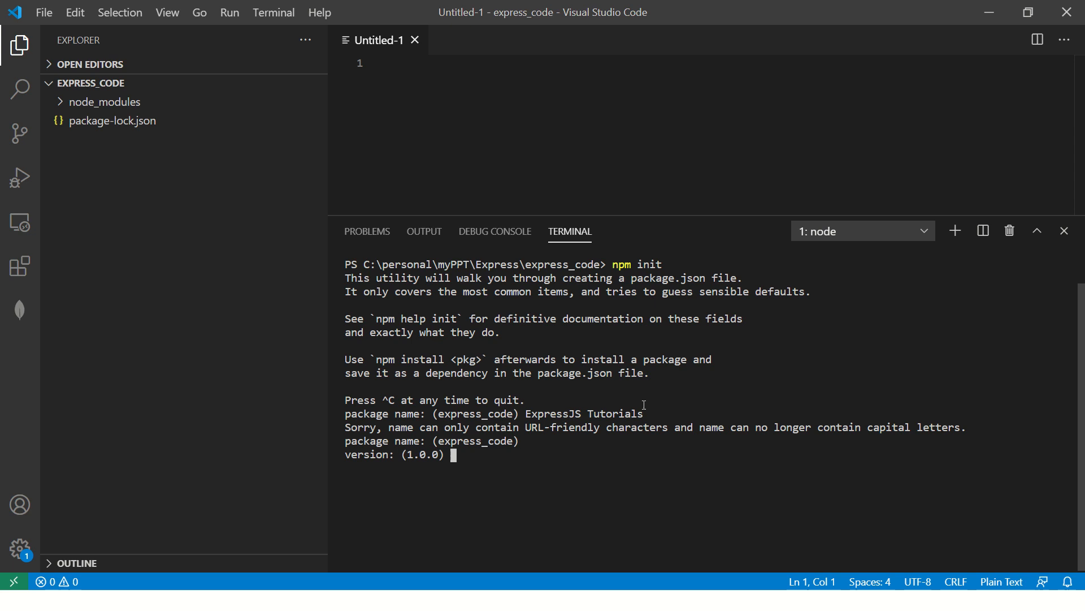
- Enter version 1.0.0, description 'This is ARC Tutorials ExpressJS code', entry point index.js, and confirm yes
{"action": "type", "text": "1.0."}
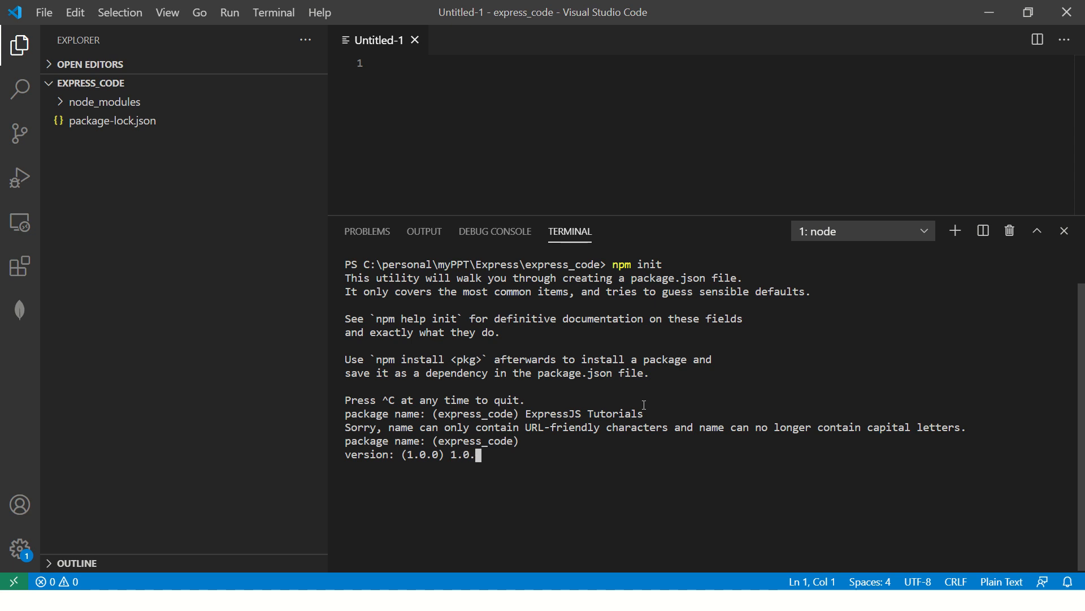
{"action": "type", "text": "T"}
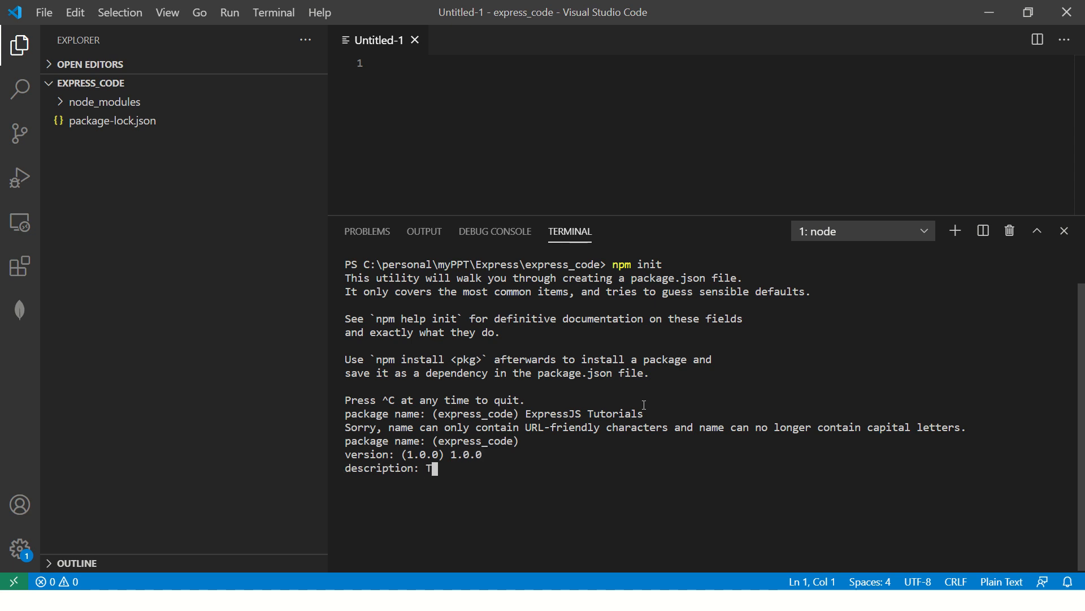
{"action": "type", "text": "his is ARC Tutorials E"}
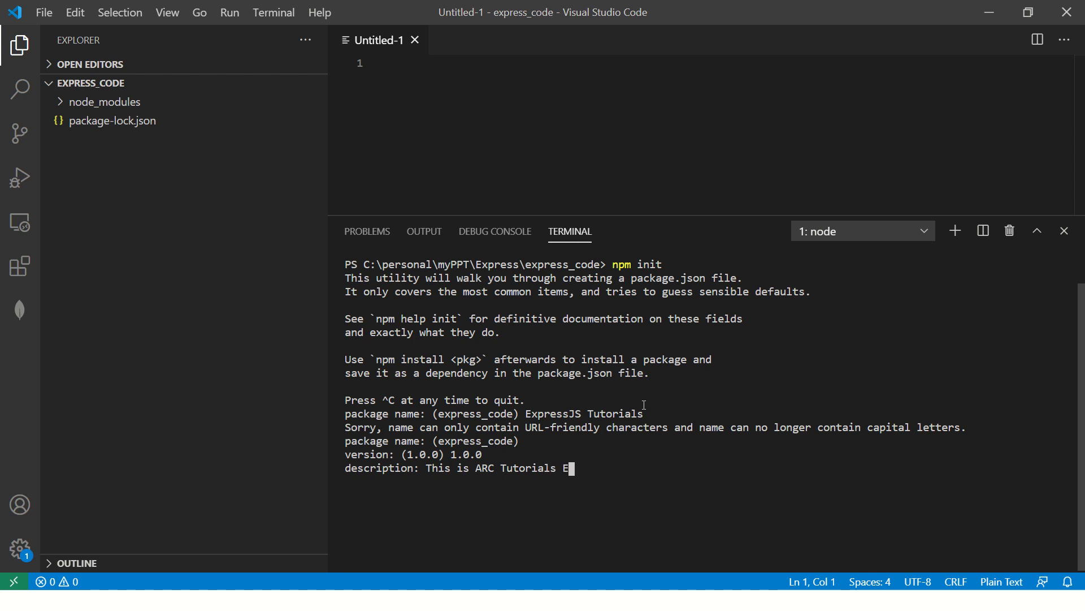
{"action": "type", "text": "xpressJS"}
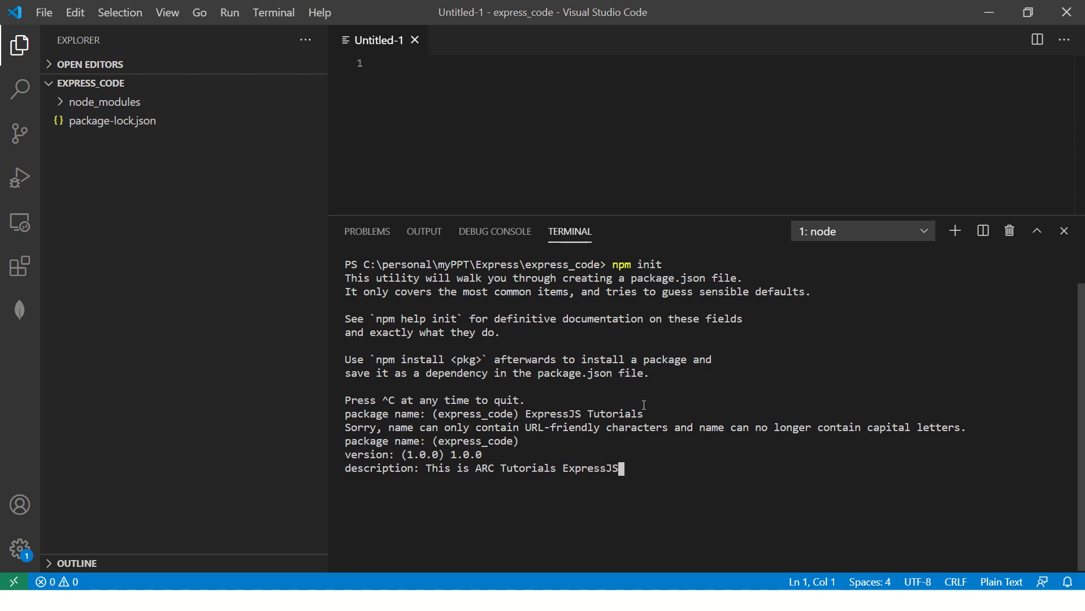
{"action": "key", "text": "Return"}
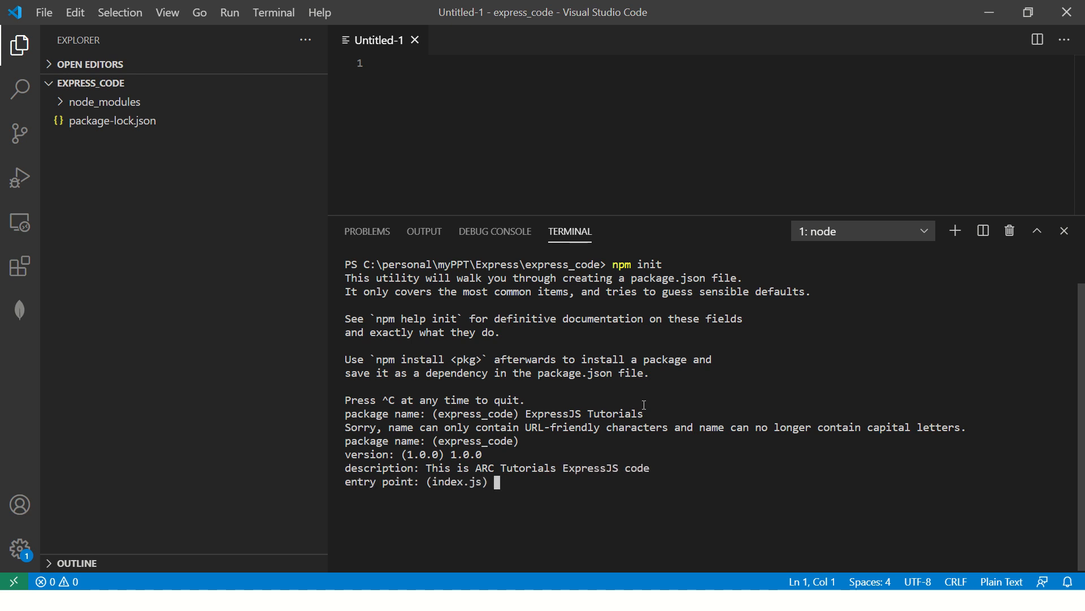
{"action": "type", "text": "index.js"}
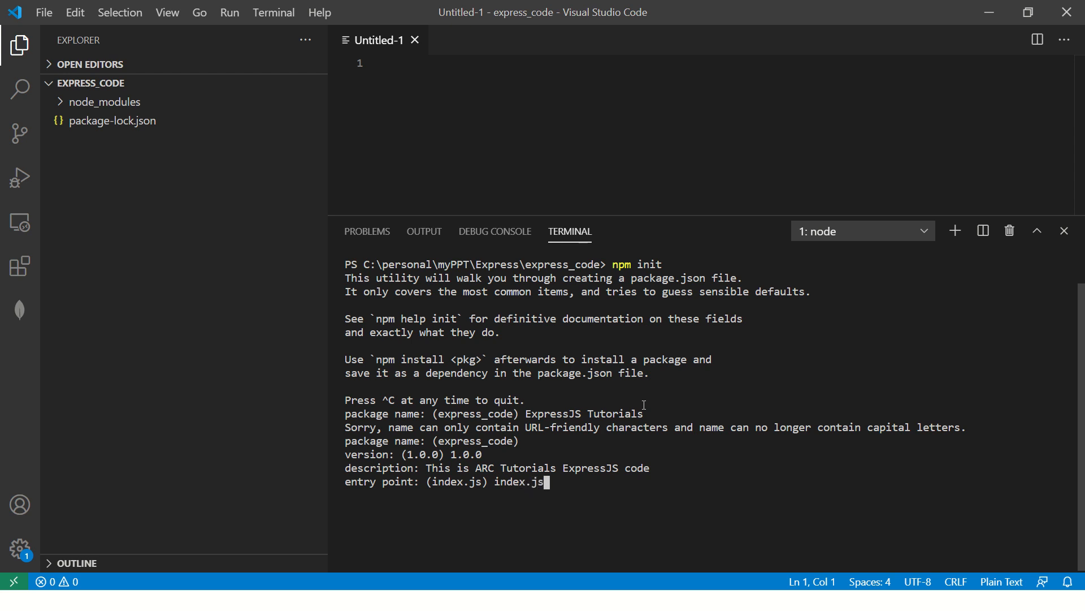
{"action": "key", "text": "Return"}
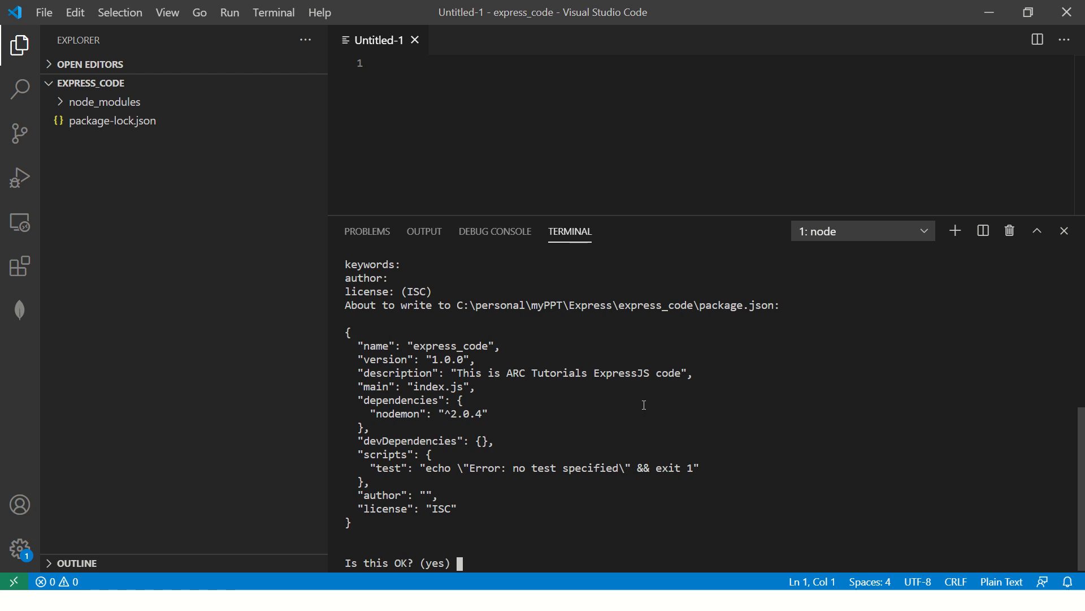
{"action": "type", "text": "yes"}
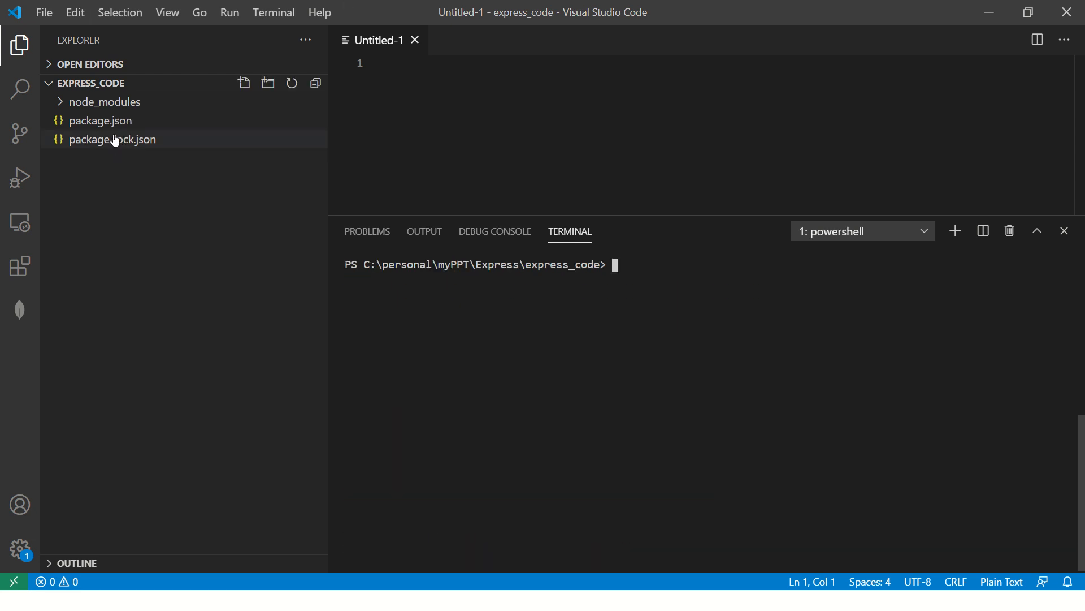
- Open package.json and run npm i express to add express ^4.17.1
{"action": "left_click", "coordinate": [102, 120]}
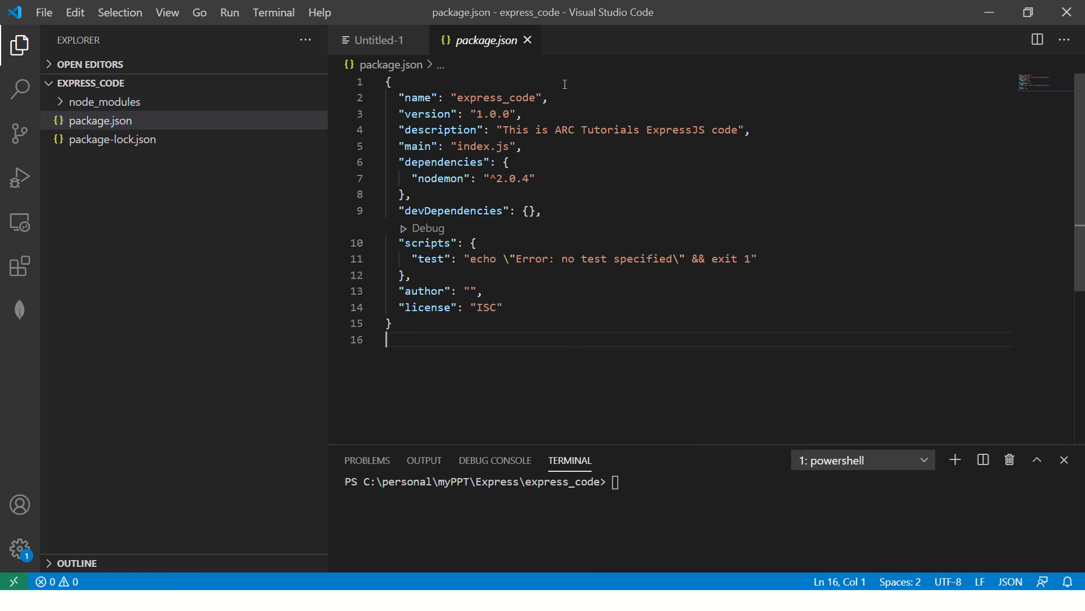
{"action": "left_click", "coordinate": [503, 307]}
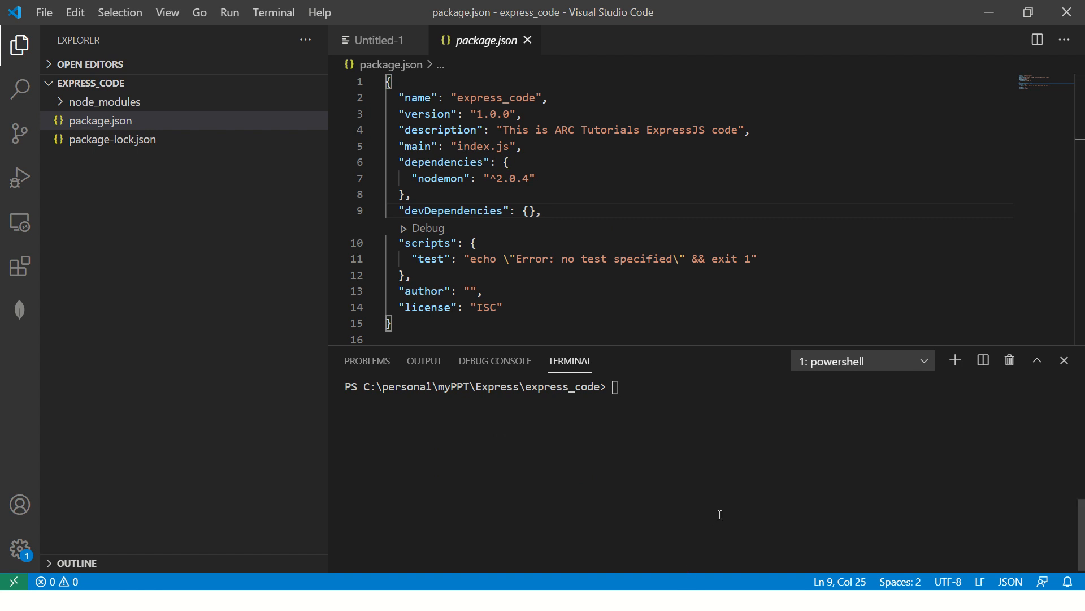
{"action": "type", "text": "npm i"}
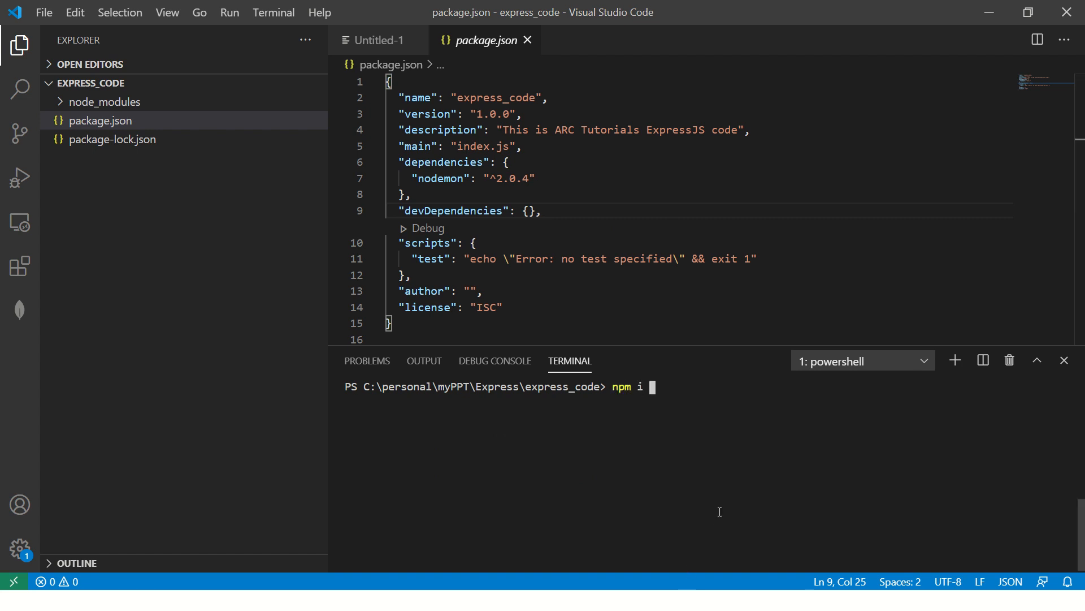
{"action": "type", "text": "express"}
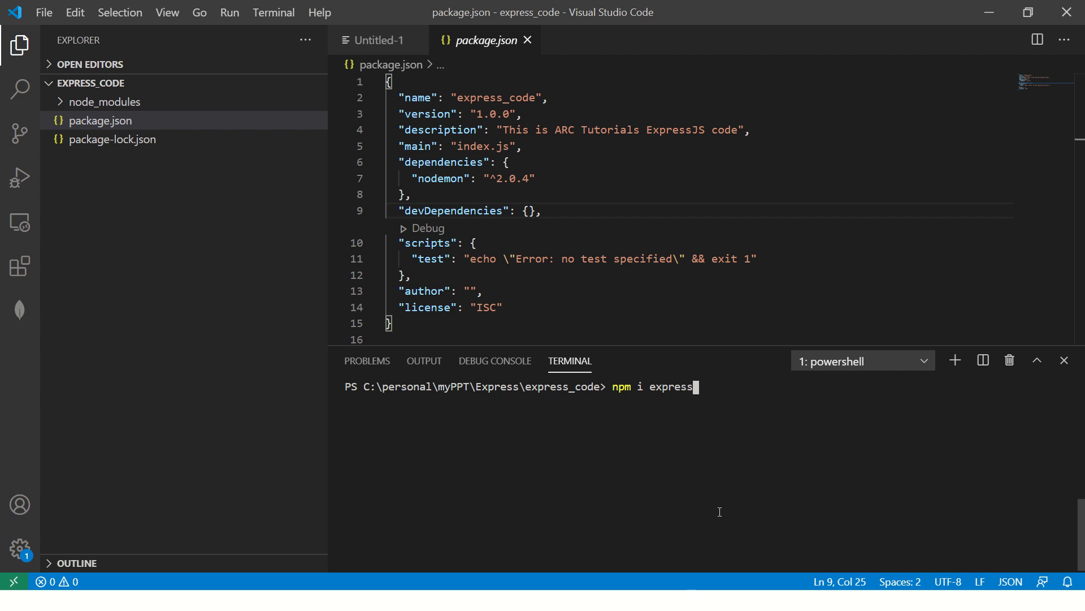
{"action": "key", "text": "Return"}
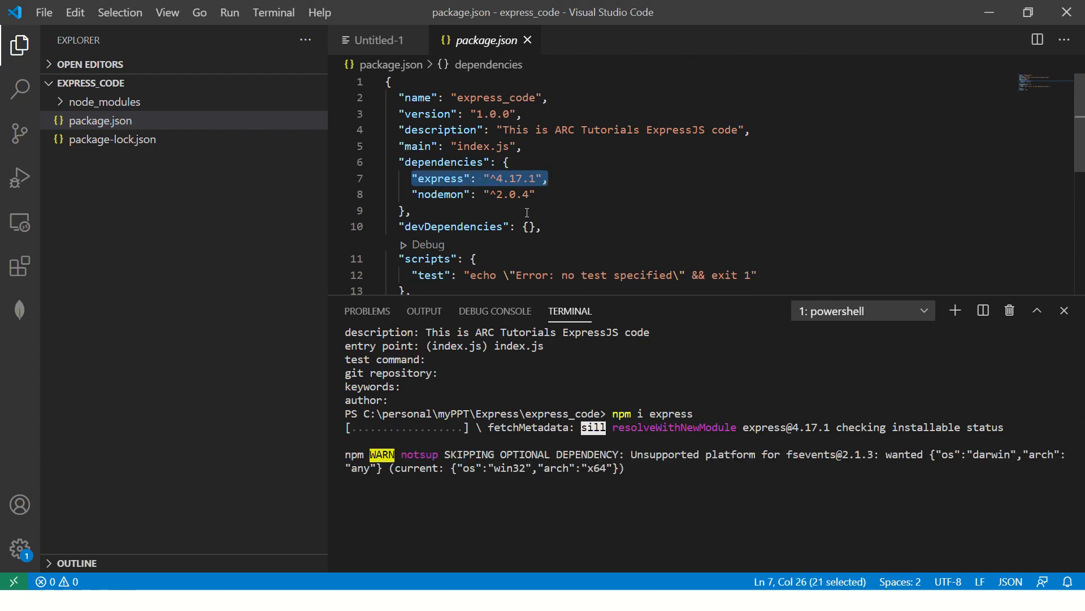
{"action": "mouse_move", "coordinate": [570, 182]}
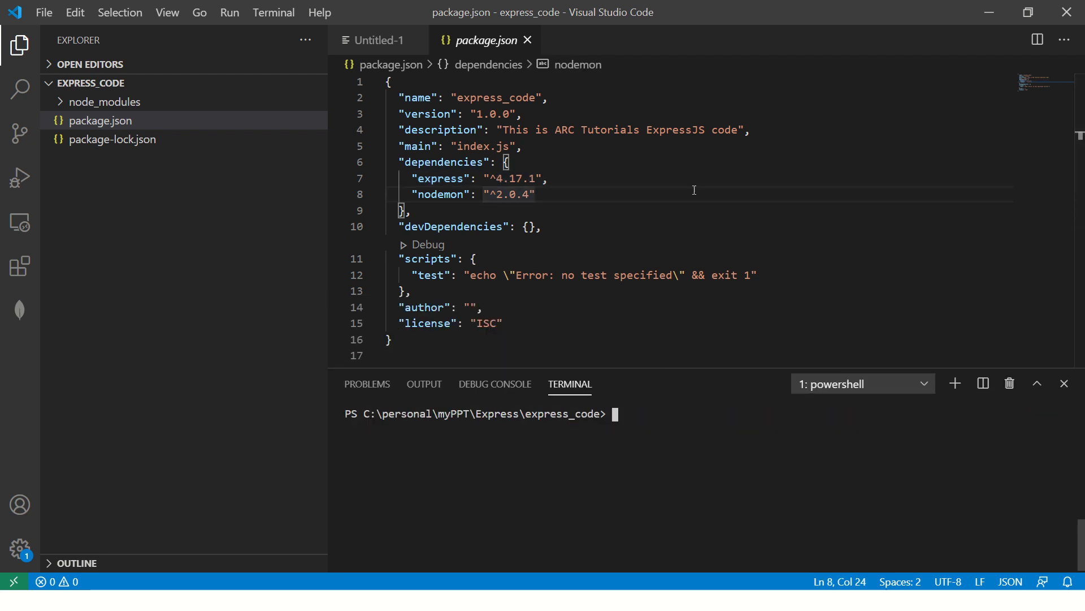
- Create a new file named index.js from the Explorer
{"action": "left_click", "coordinate": [394, 259]}
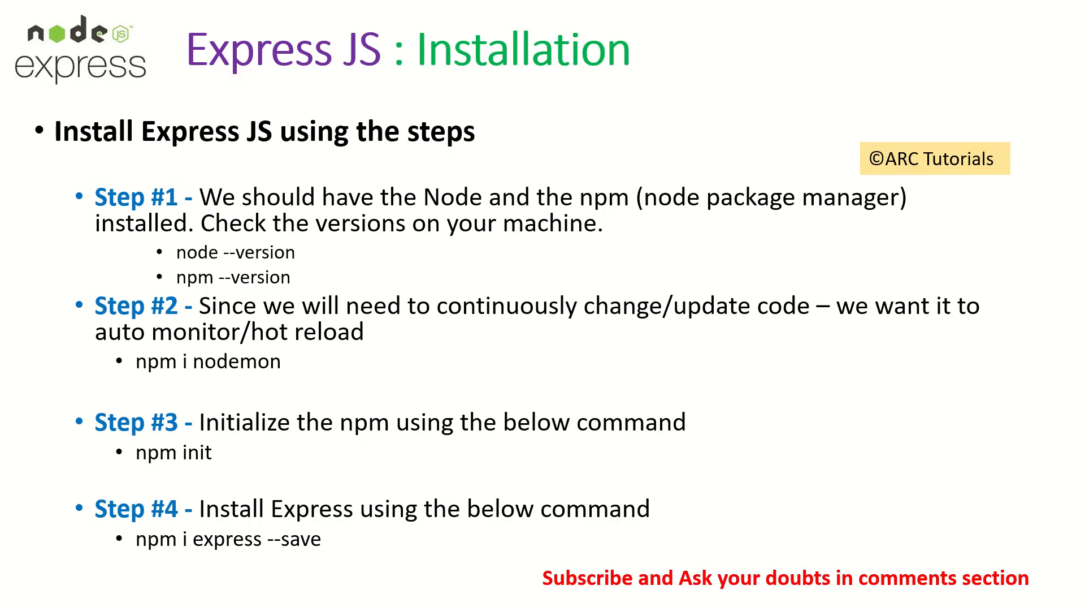
{"action": "key", "text": "Right"}
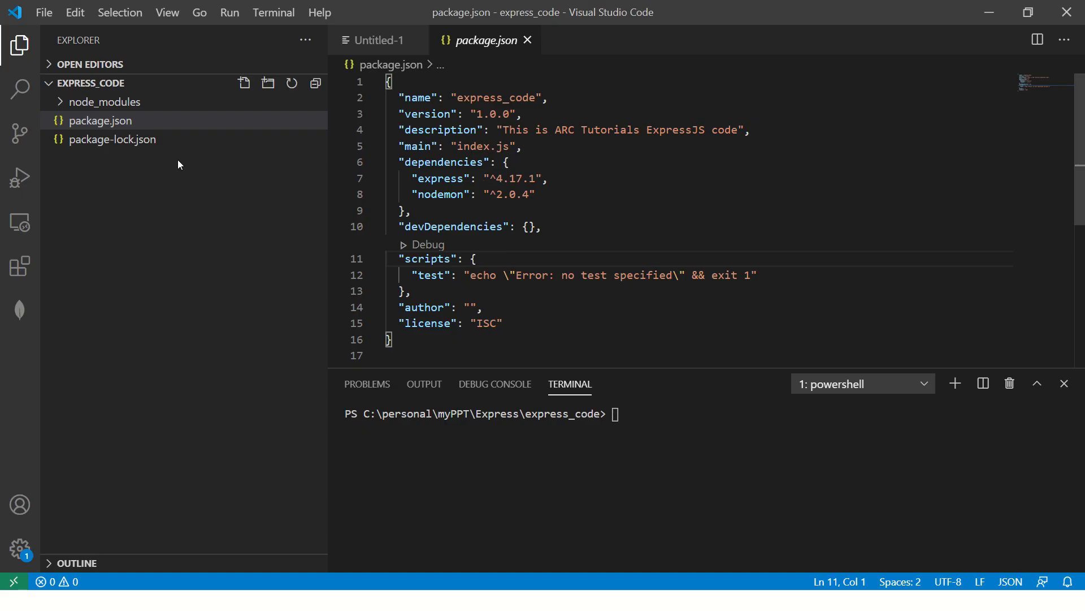
{"action": "left_click", "coordinate": [245, 83]}
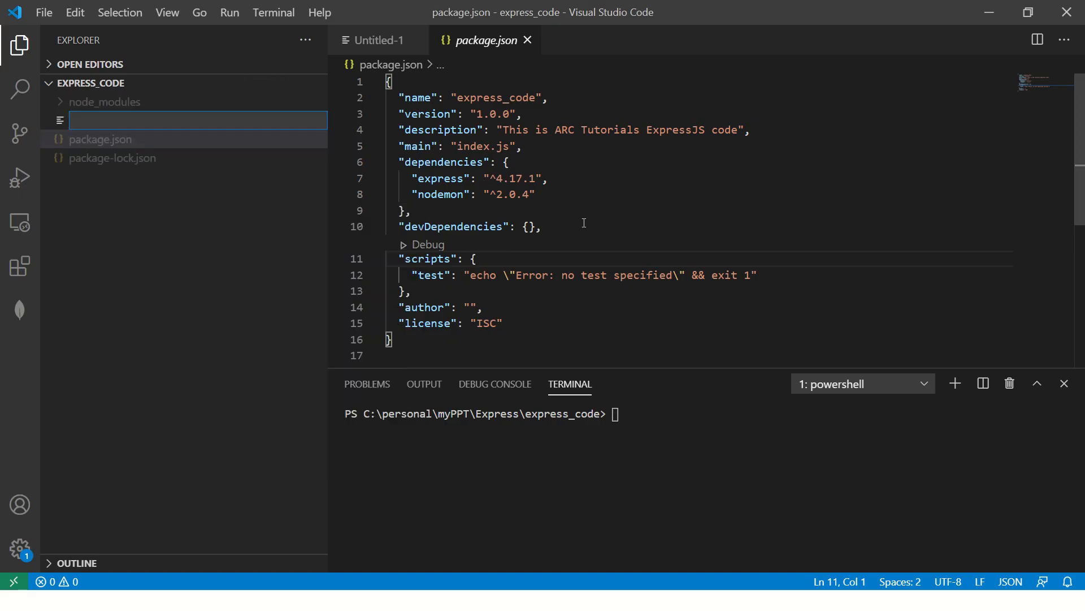
{"action": "type", "text": "index.js"}
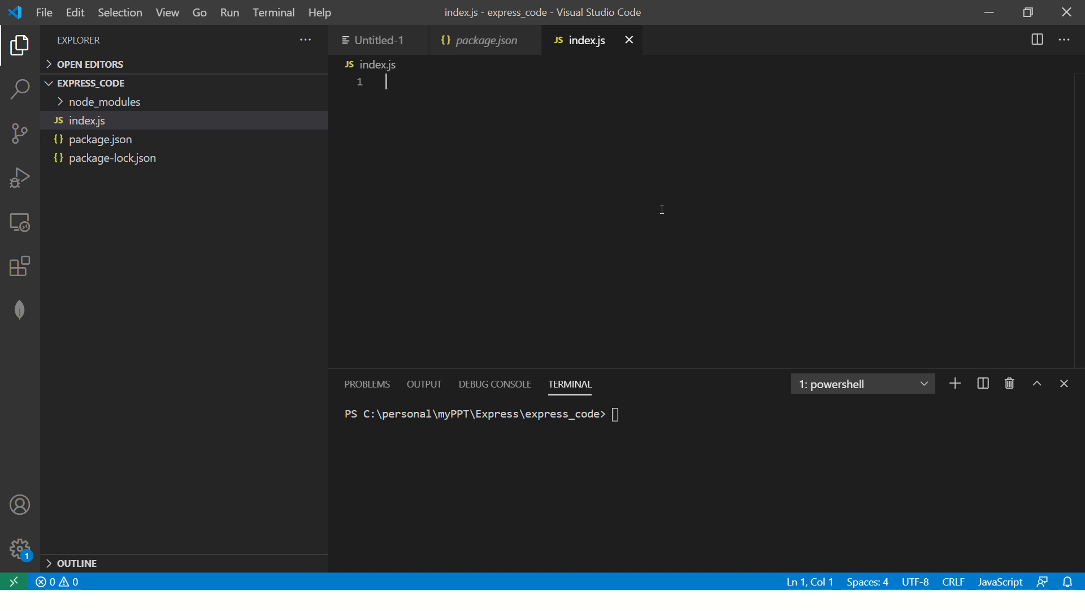
- Write the express require, app creation and GET '/' route sending Hello World, then save
{"action": "type", "text": "var express -"}
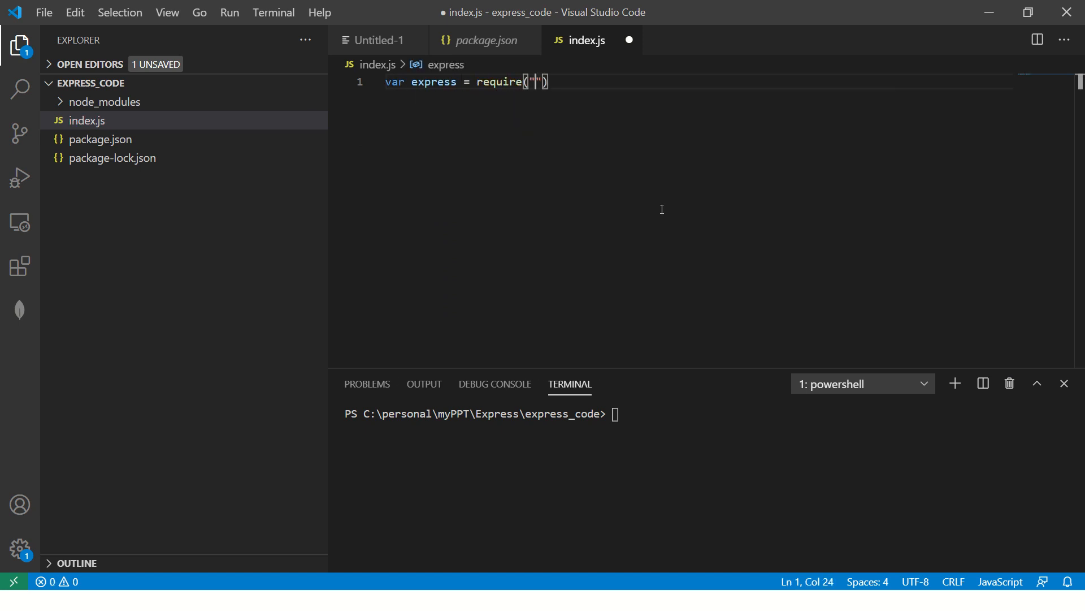
{"action": "type", "text": "express"}
{"action": "type", "text": "var "}
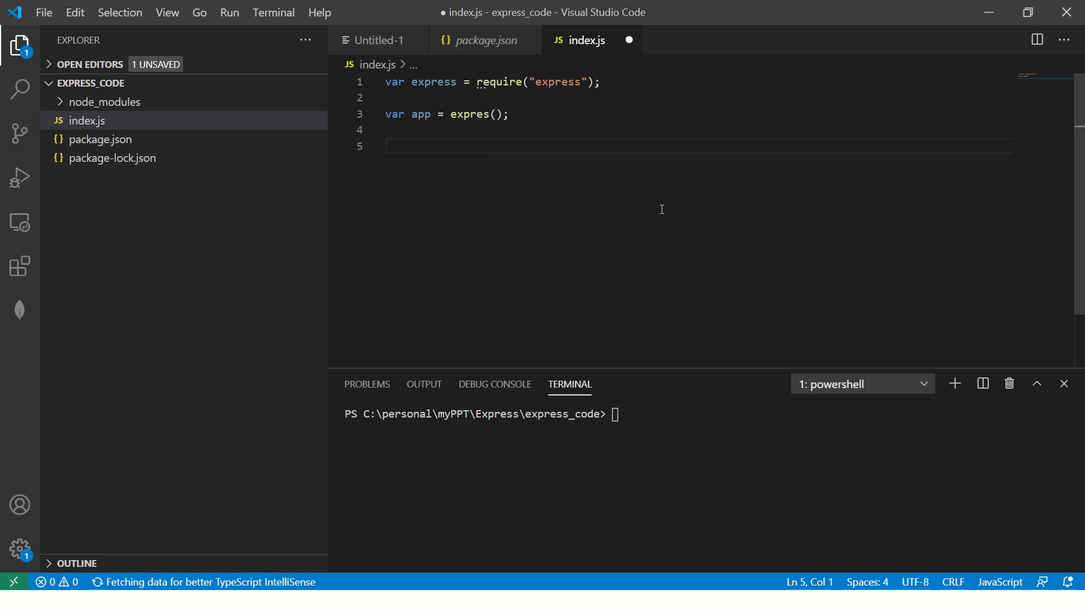
{"action": "type", "text": "app"}
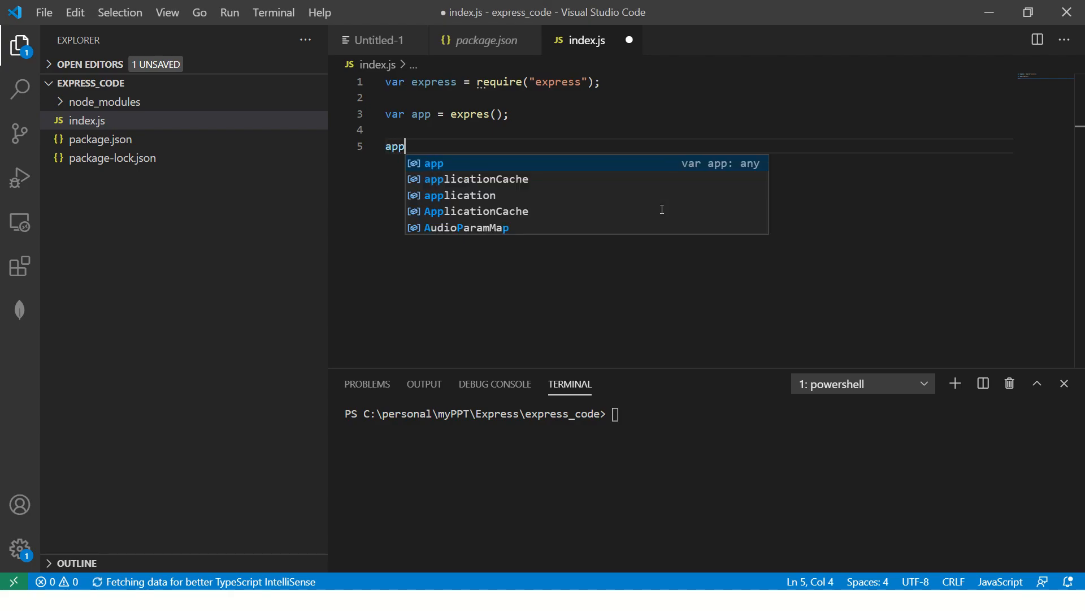
{"action": "type", "text": ".get"}
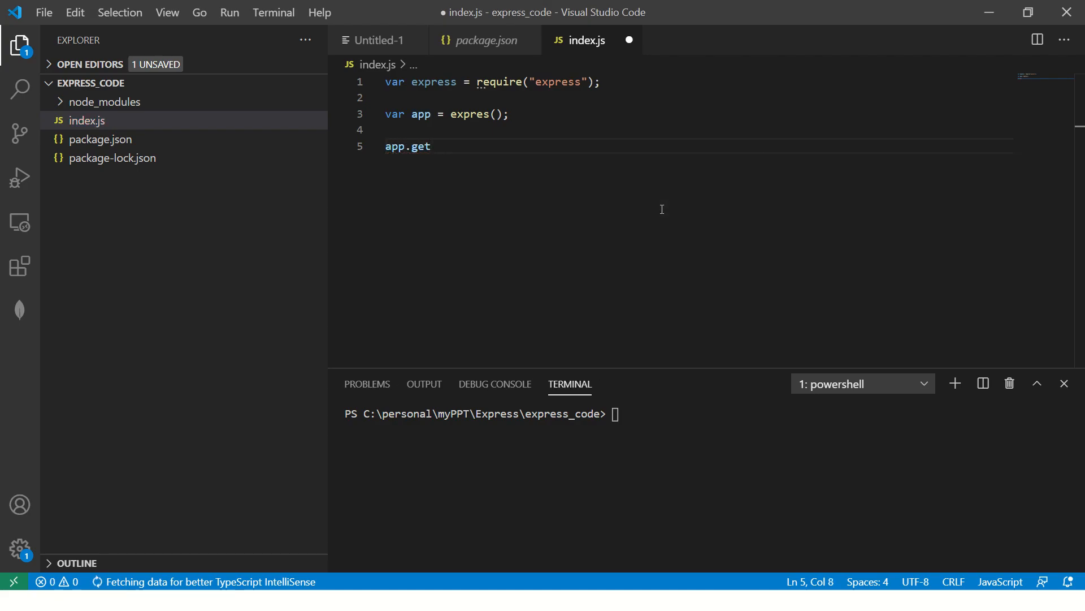
{"action": "type", "text": "(\"/\","}
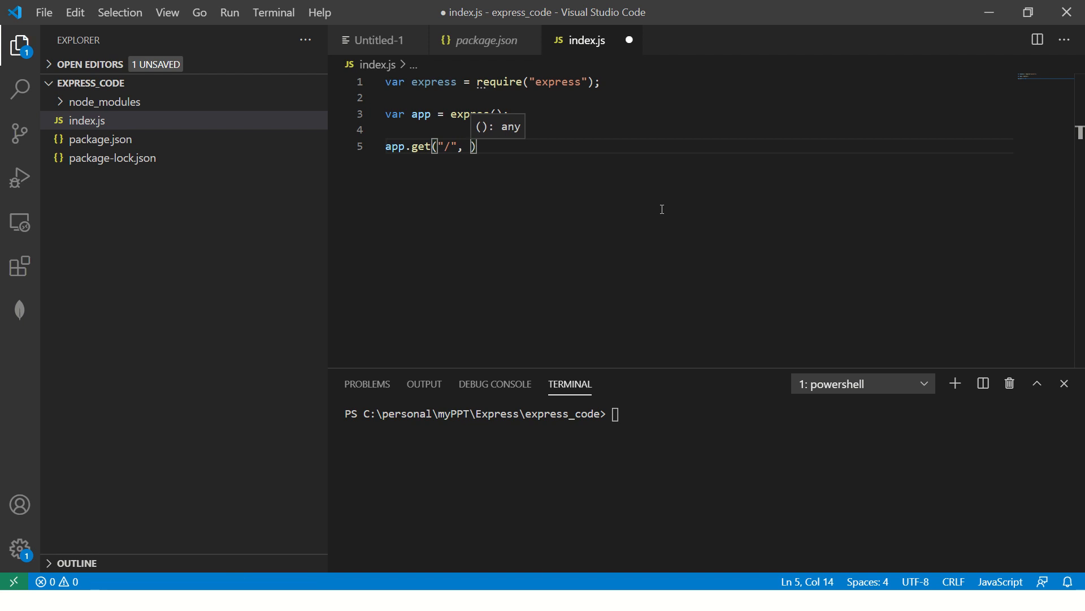
{"action": "type", "text": "()=>"}
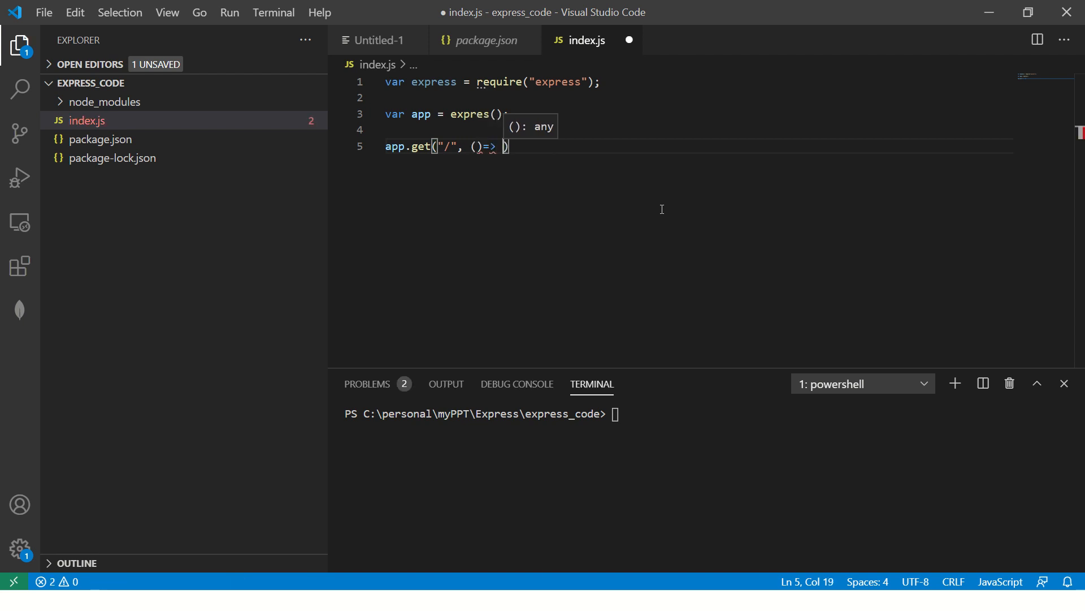
{"action": "type", "text": "{"}
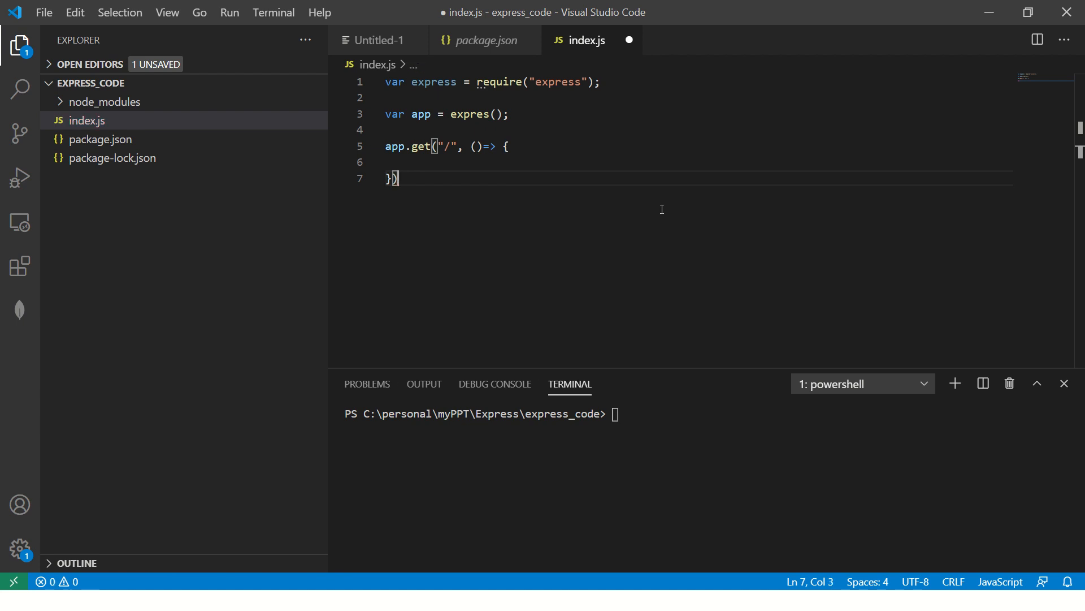
{"action": "type", "text": ";"}
{"action": "left_click", "coordinate": [699, 146]}
{"action": "type", "text": "req, "}
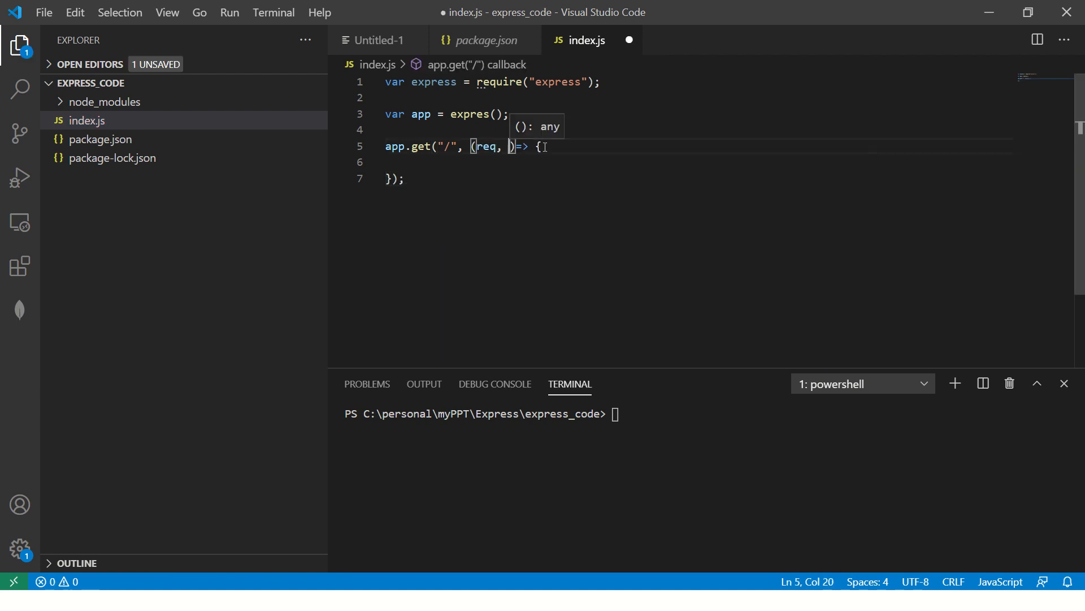
{"action": "type", "text": "res"}
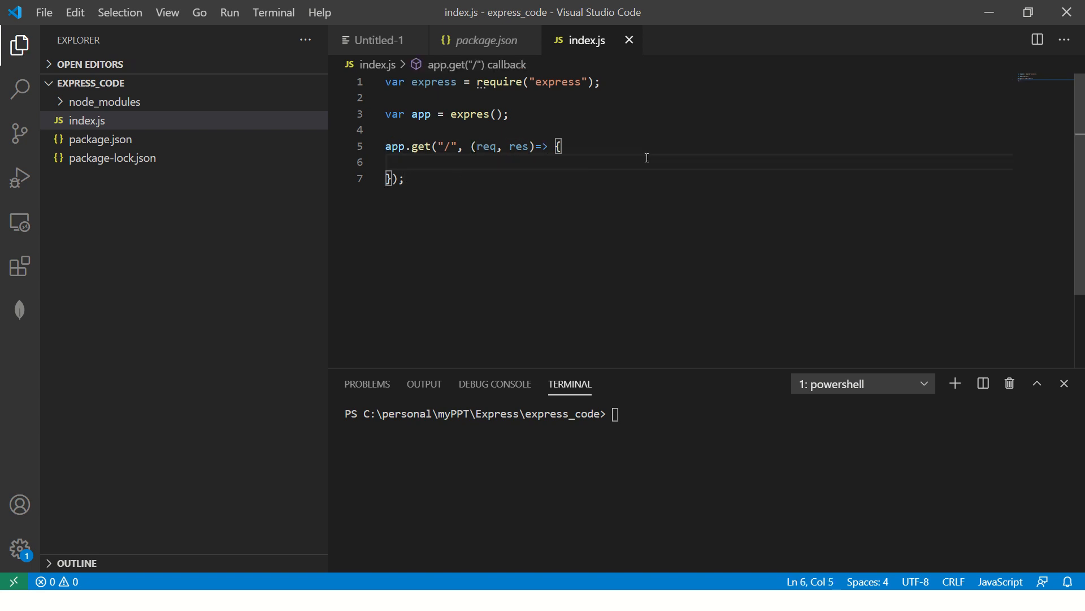
{"action": "type", "text": "res"}
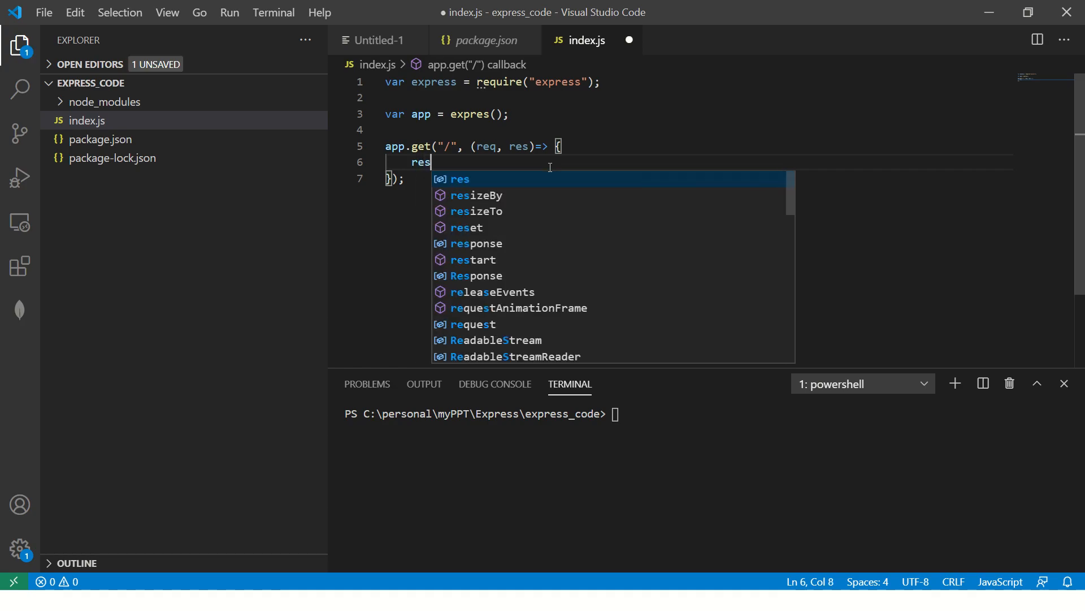
{"action": "type", "text": ".send(\"Hello World\");"}
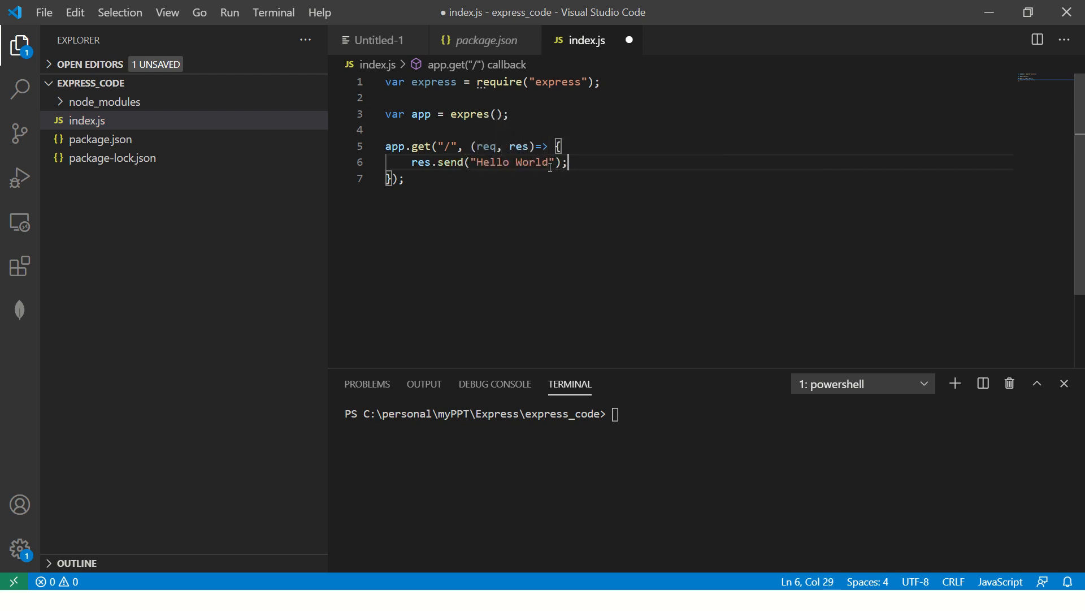
{"action": "key", "text": "ctrl+s"}
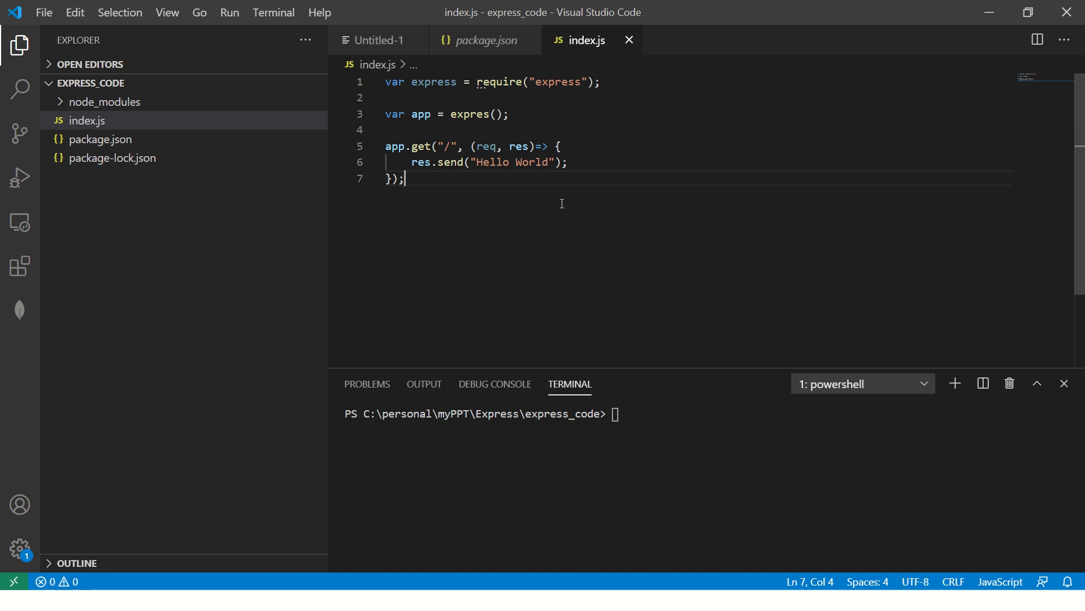
- Add the app.listen port call below the route handler
{"action": "double_click", "coordinate": [432, 81]}
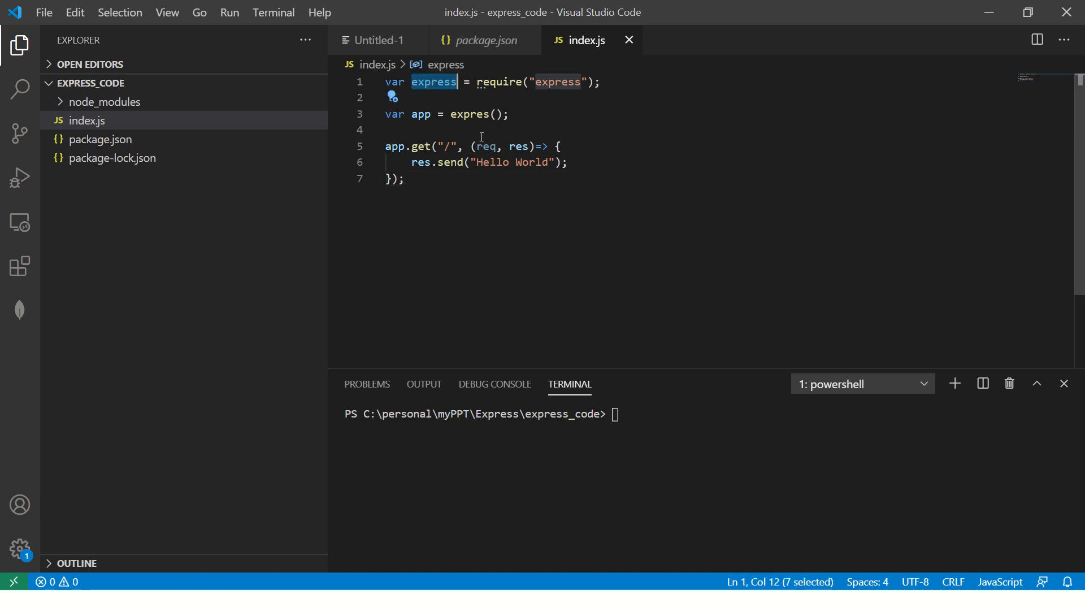
{"action": "left_click", "coordinate": [405, 179]}
{"action": "type", "text": "app.listen"}
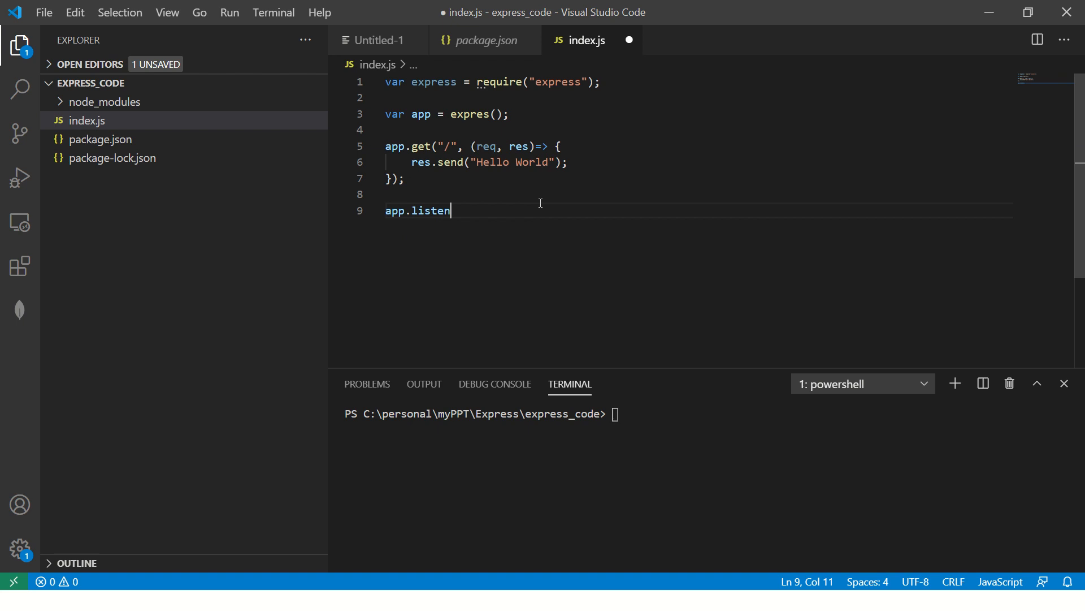
{"action": "type", "text": "(4000"}
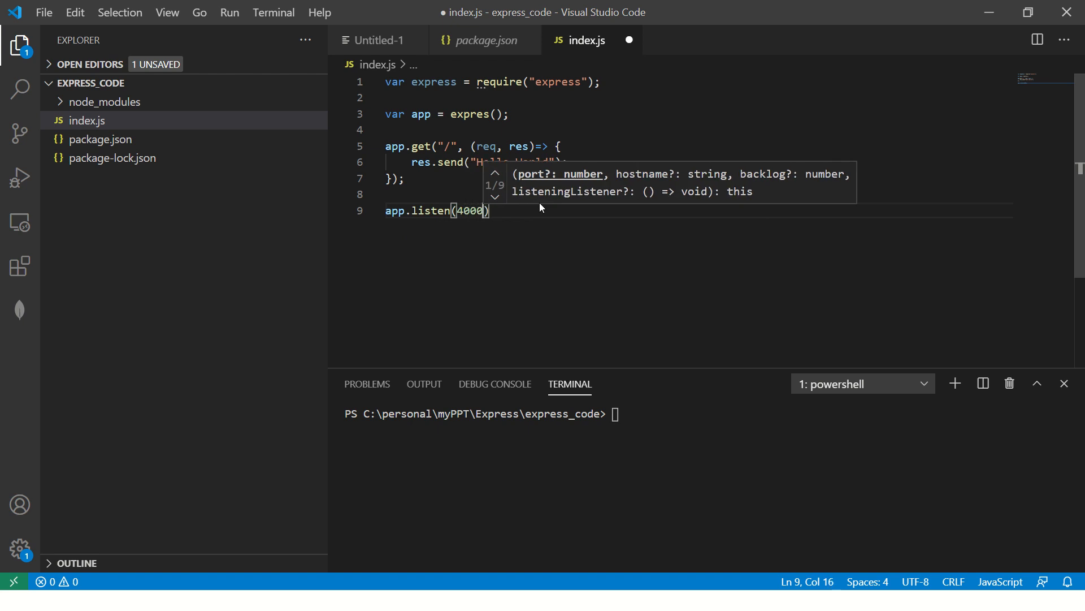
{"action": "key", "text": "alt+tab"}
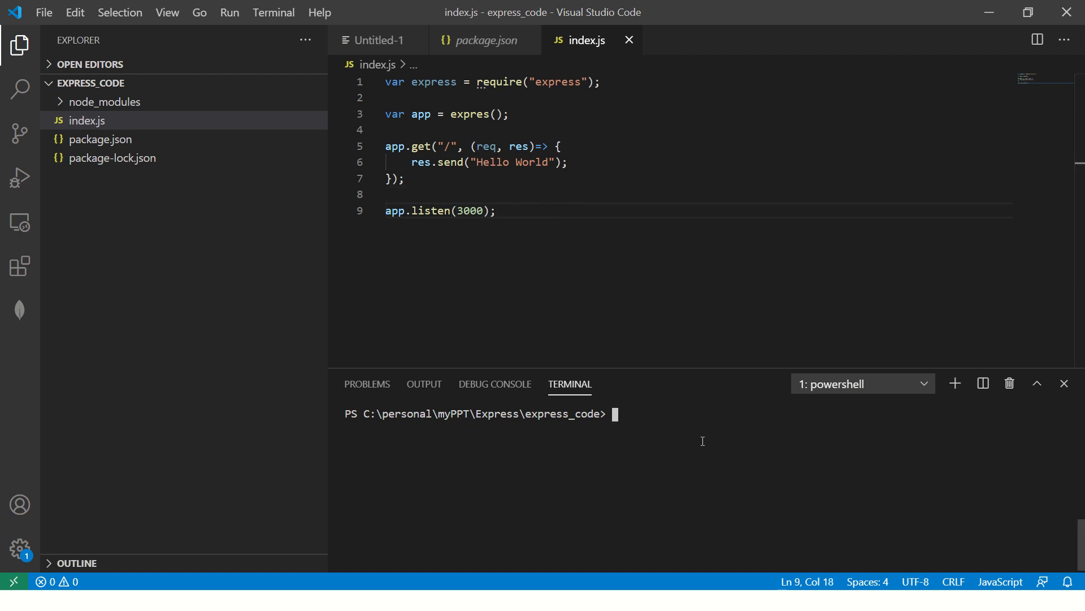
- Run node index.js and return to the prompt after the ReferenceError crash
{"action": "type", "text": "no"}
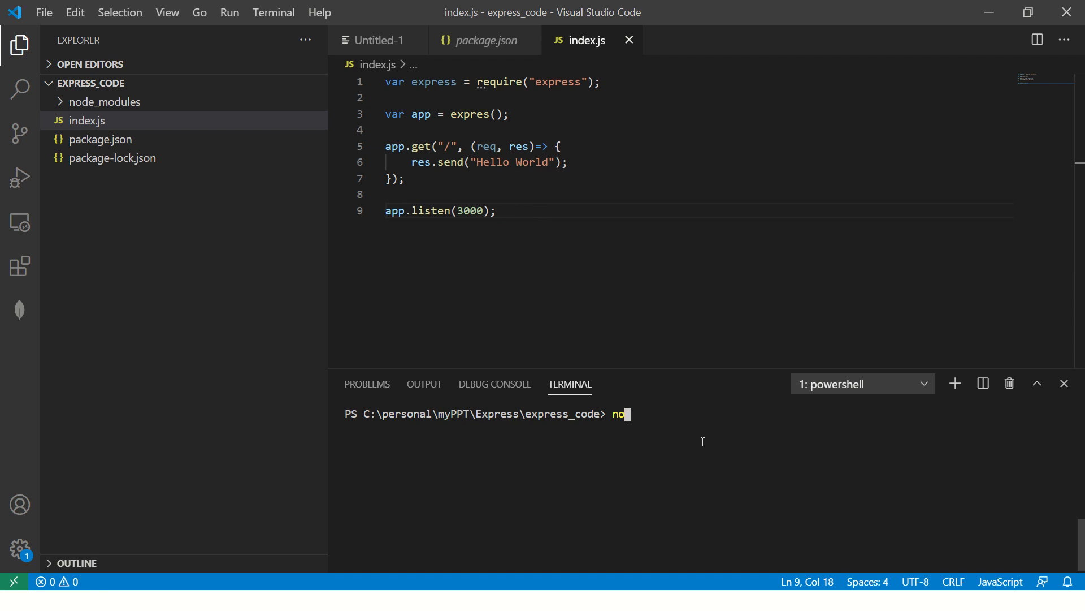
{"action": "type", "text": "de .\\index.js"}
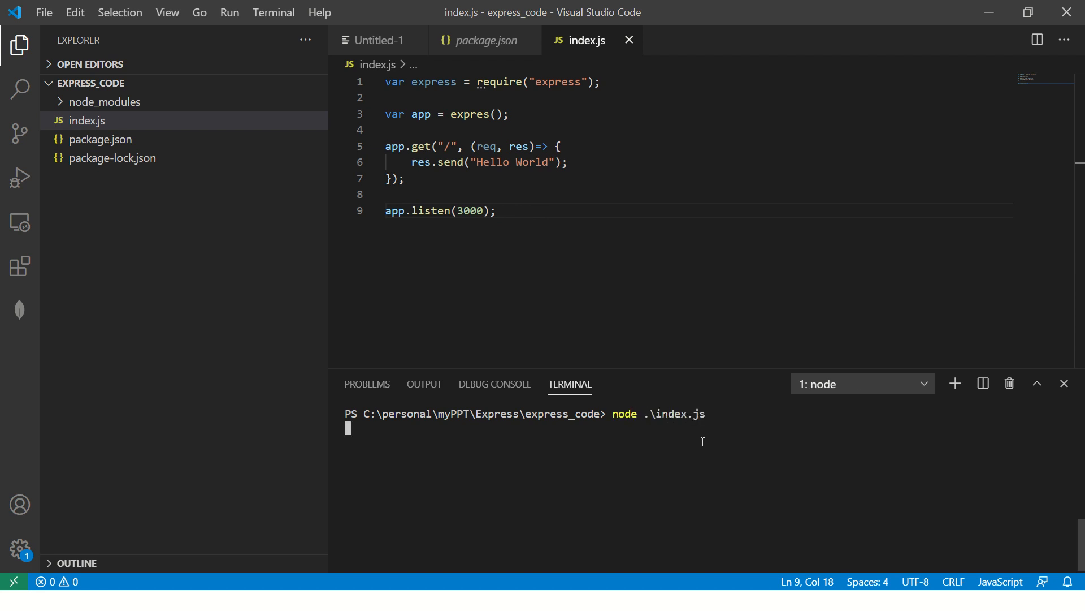
{"action": "key", "text": "Return"}
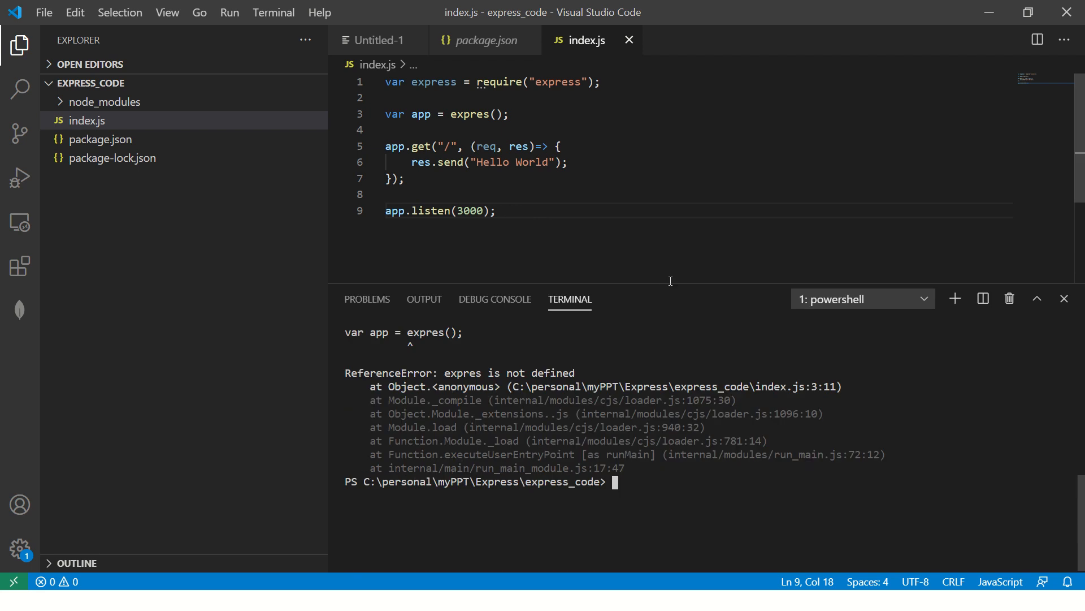
{"action": "mouse_move", "coordinate": [673, 200]}
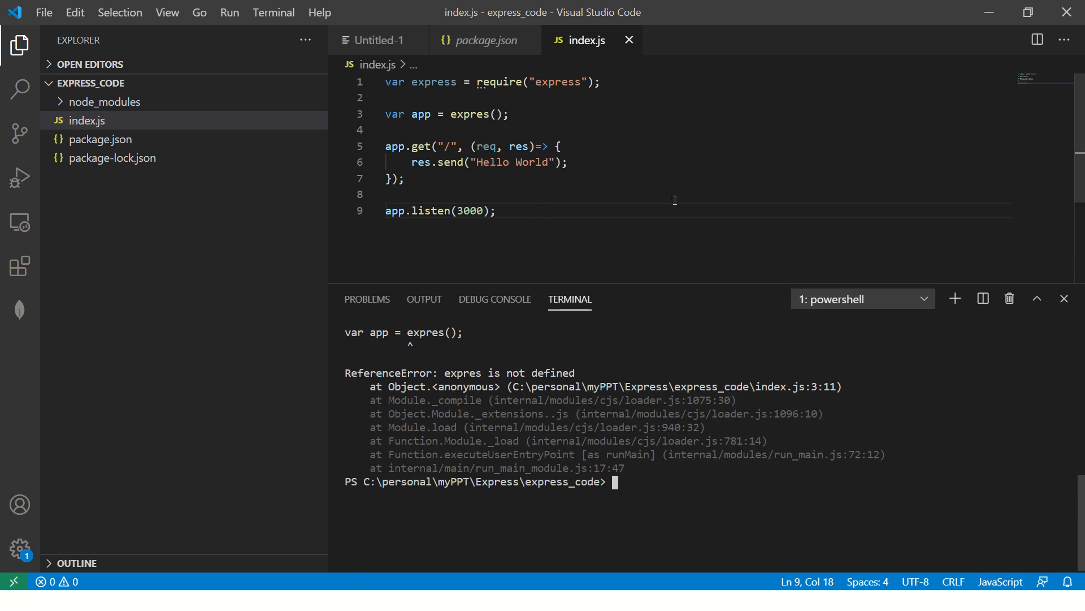
- Correct the misspelled 'expres' to 'express' on line 3
{"action": "left_click", "coordinate": [528, 162]}
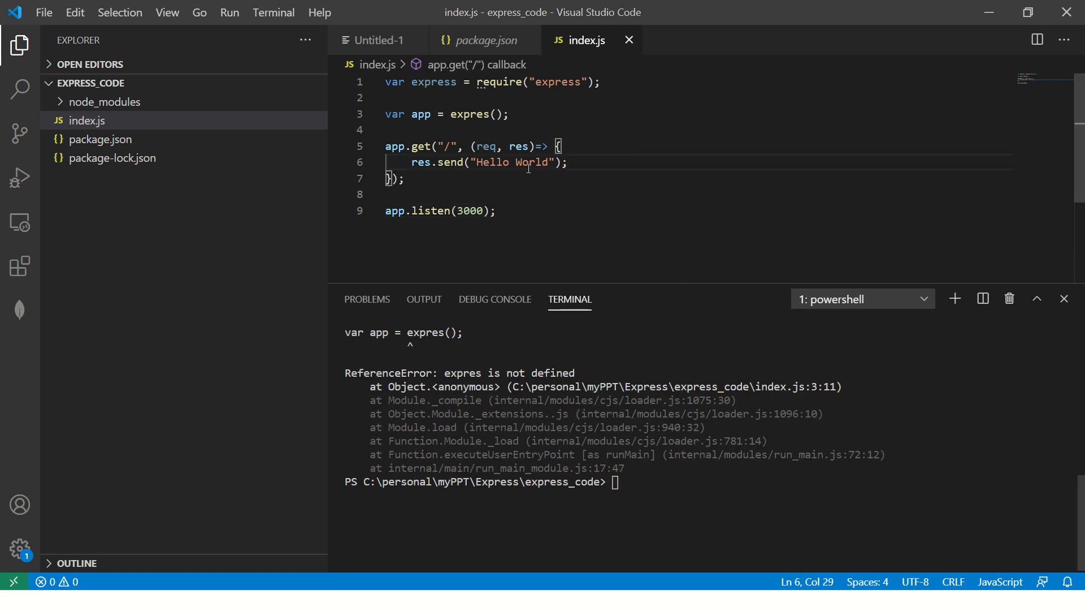
{"action": "left_click", "coordinate": [482, 114]}
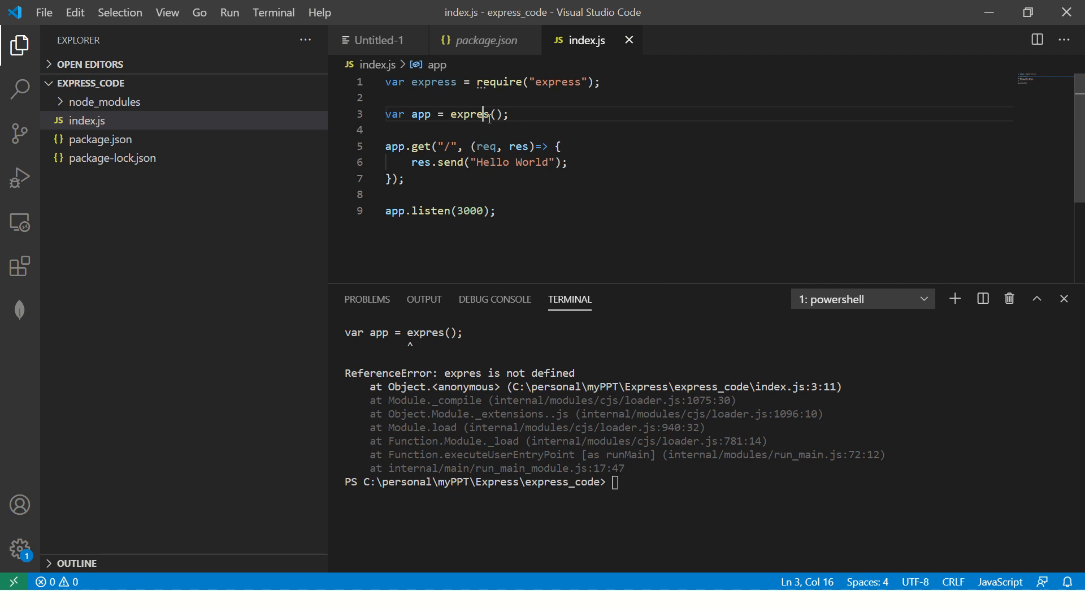
{"action": "type", "text": "s"}
{"action": "left_click", "coordinate": [711, 482]}
{"action": "type", "text": "node .\\index.js"}
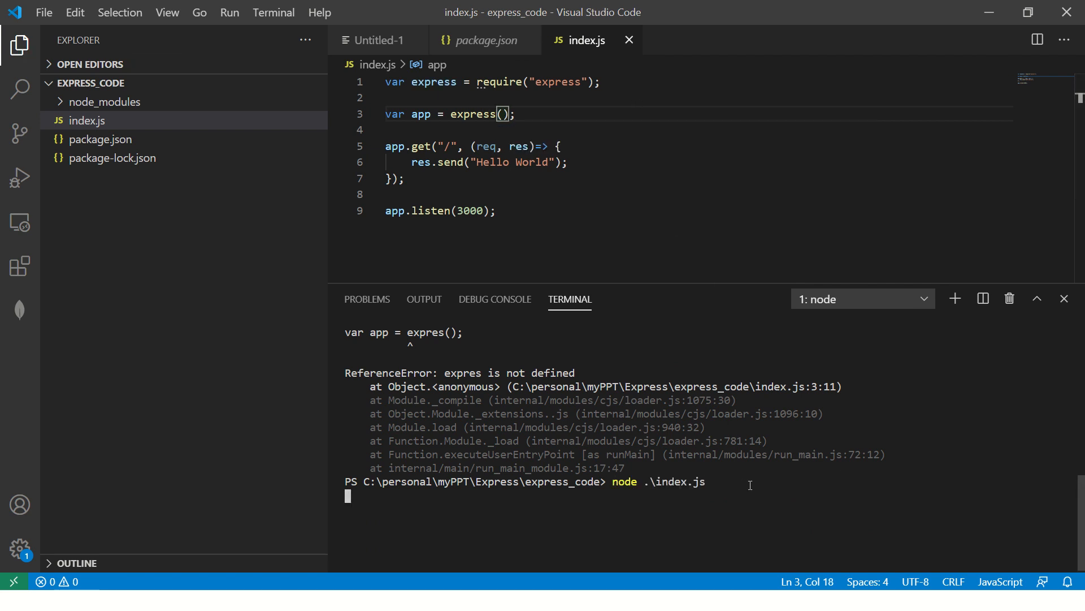
{"action": "mouse_move", "coordinate": [1040, 448]}
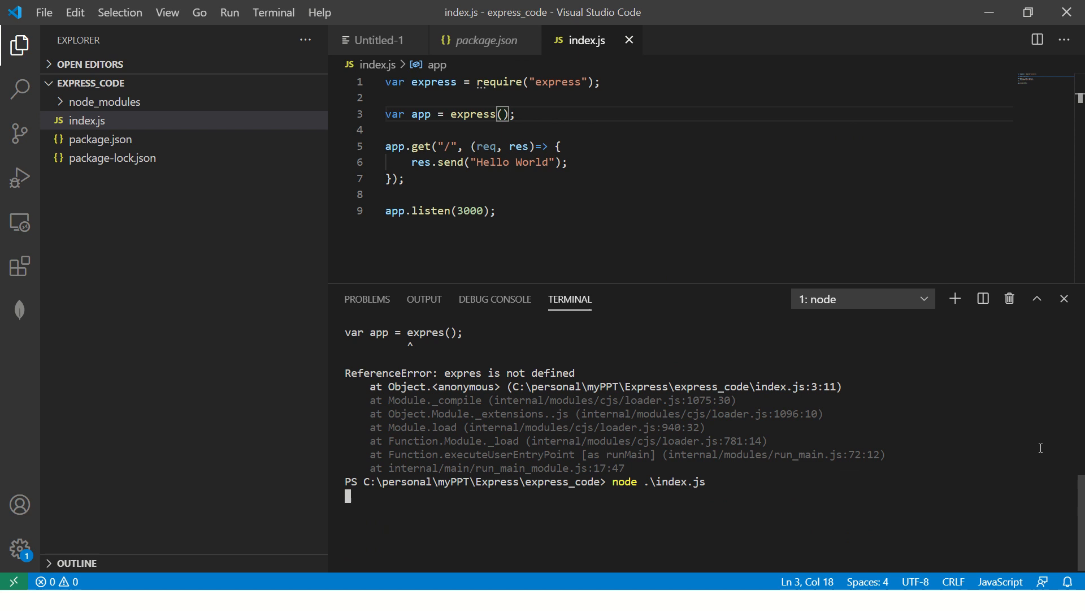
{"action": "mouse_move", "coordinate": [590, 530]}
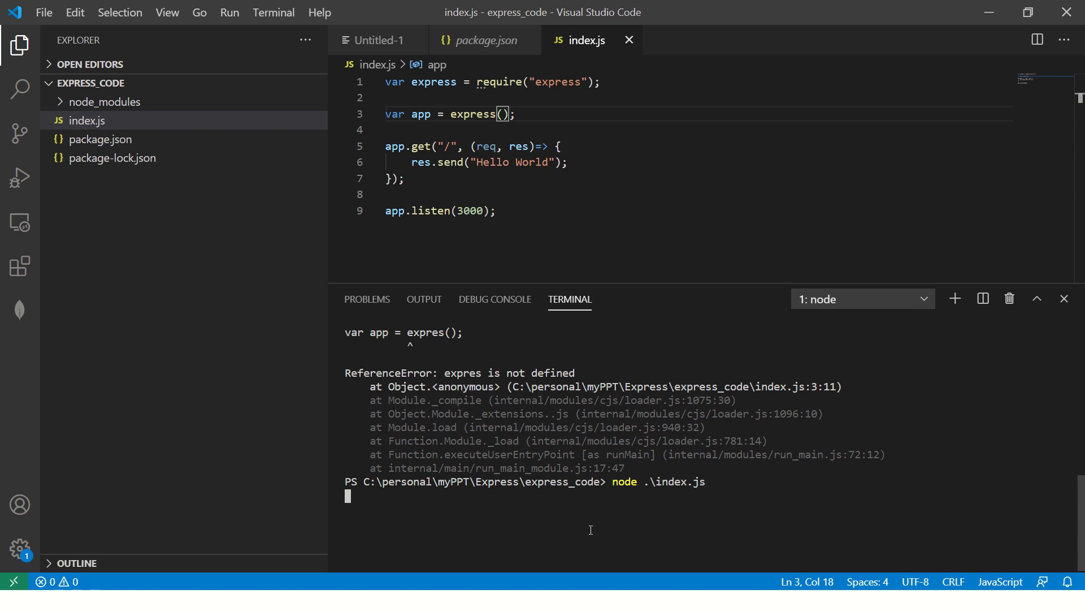
{"action": "mouse_move", "coordinate": [623, 522]}
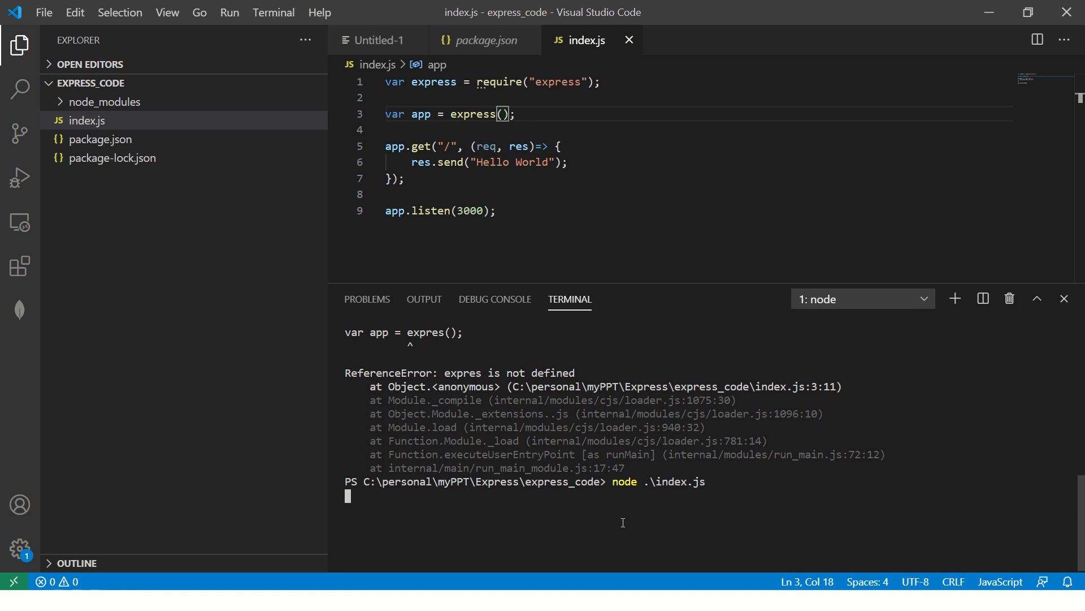
{"action": "mouse_move", "coordinate": [592, 462]}
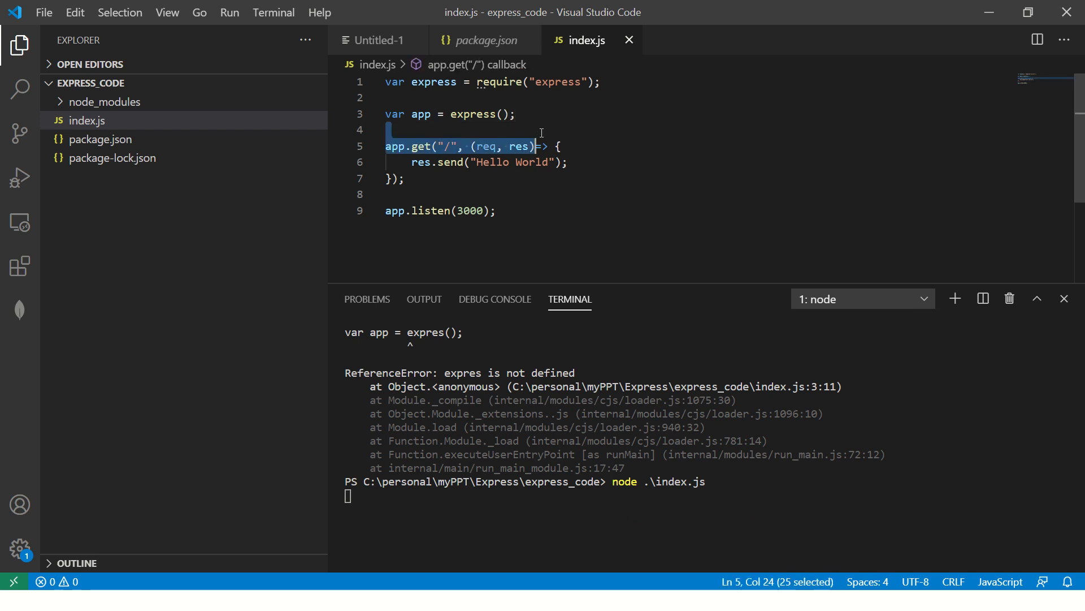
{"action": "left_click", "coordinate": [592, 129]}
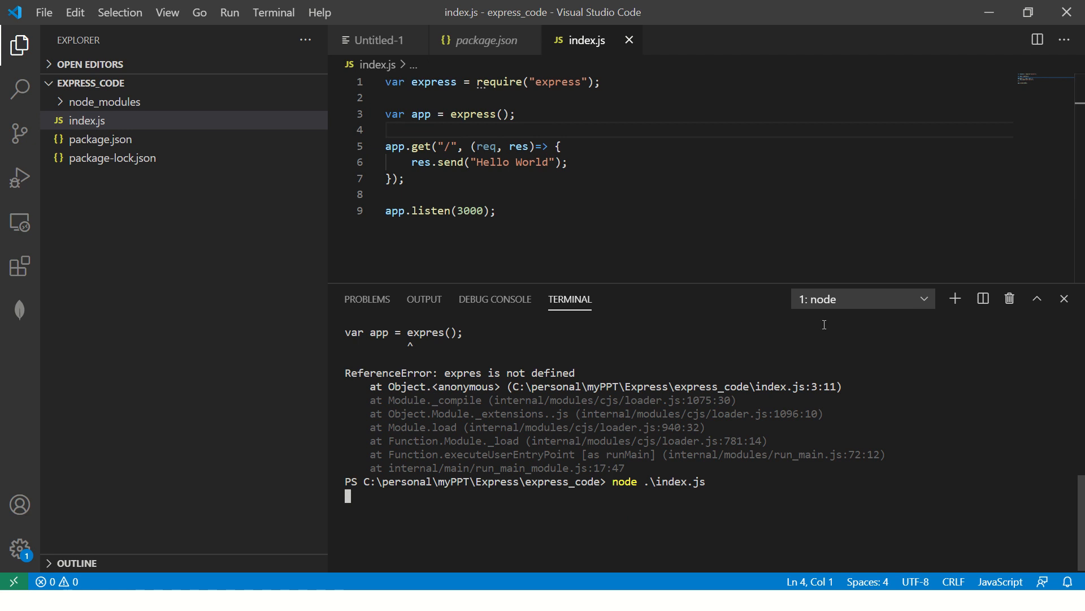
{"action": "mouse_move", "coordinate": [757, 512]}
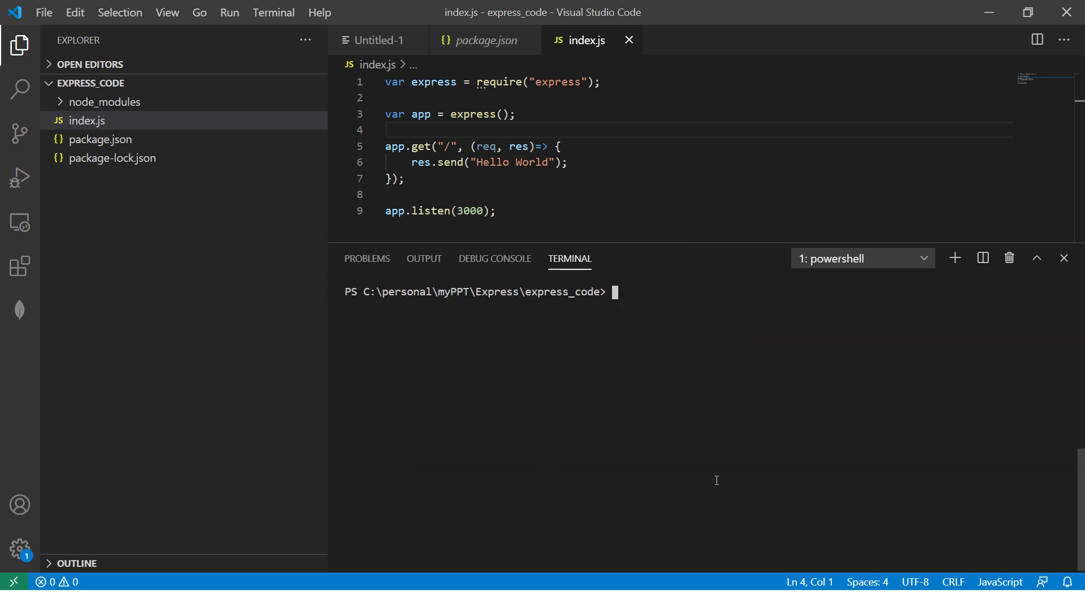
- Rerun node .\index.js and change the listen port on line 9 to 4000
{"action": "key", "text": "alt+tab"}
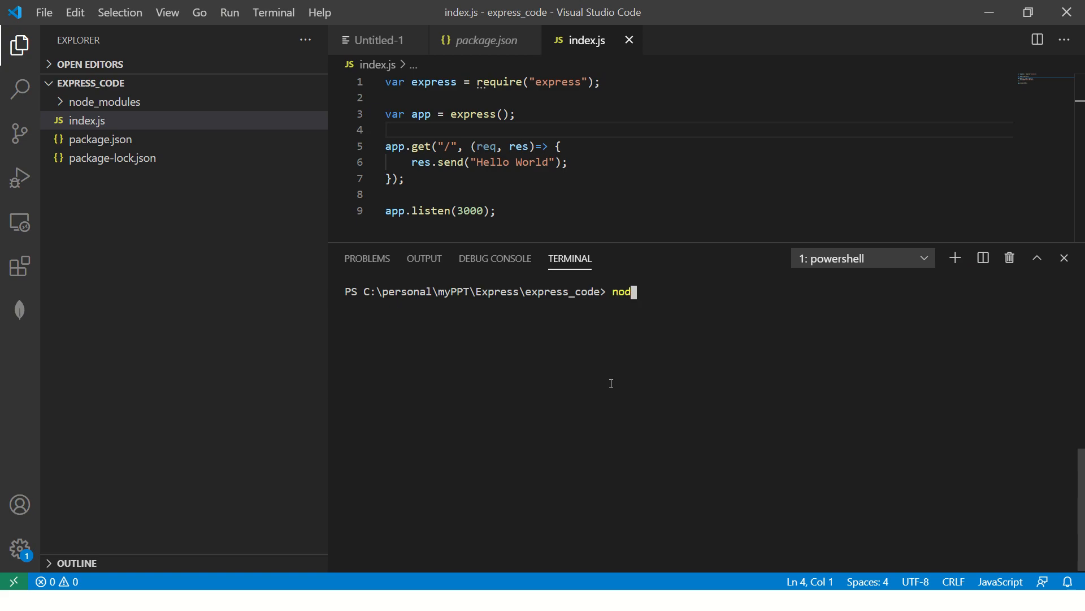
{"action": "type", "text": ".\\"}
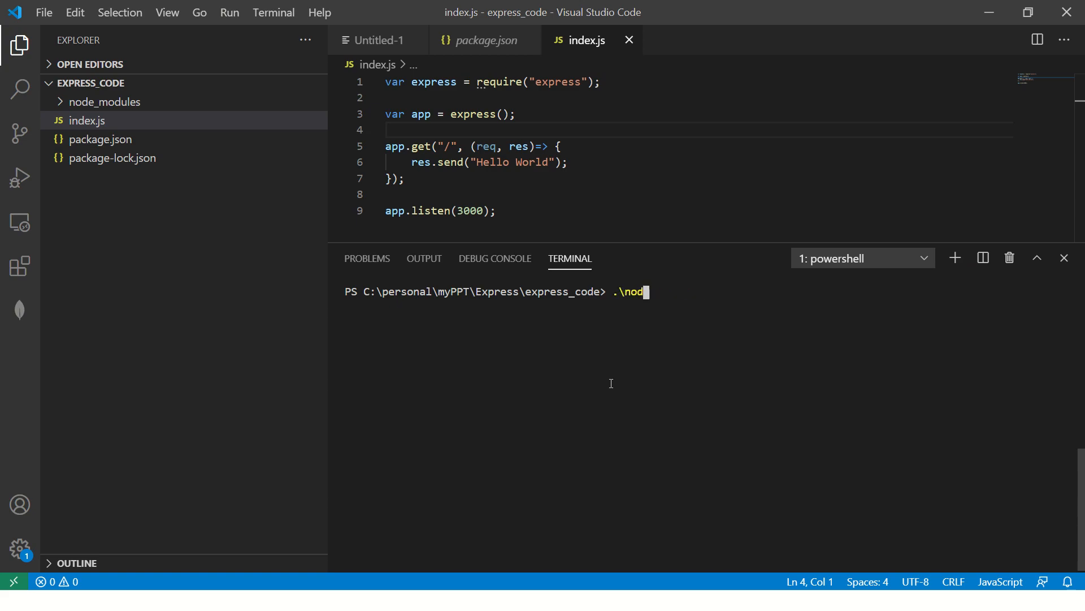
{"action": "type", "text": "node inde"}
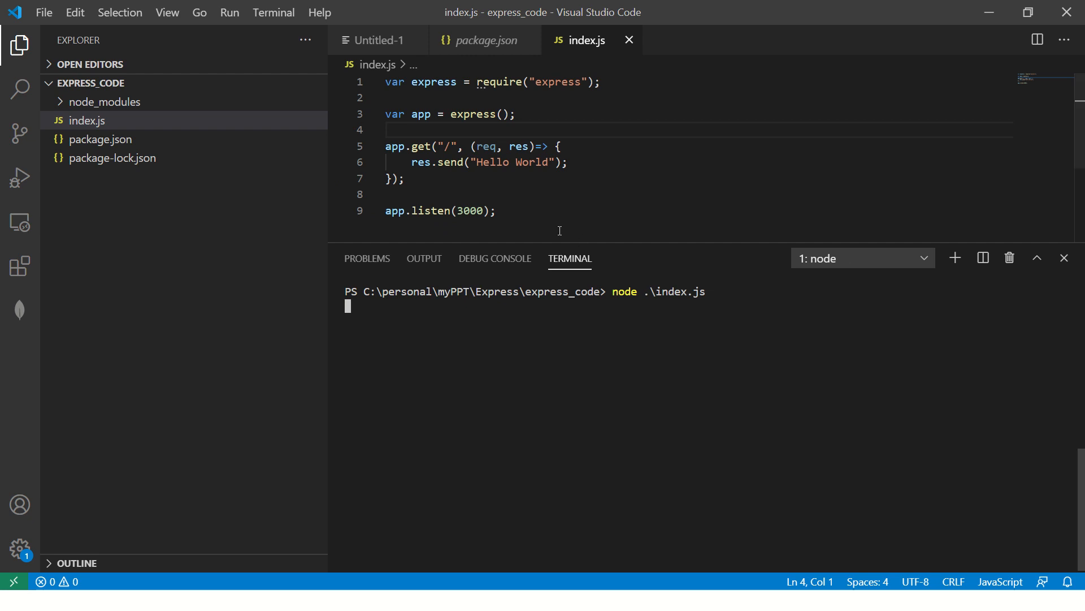
{"action": "left_click", "coordinate": [496, 210]}
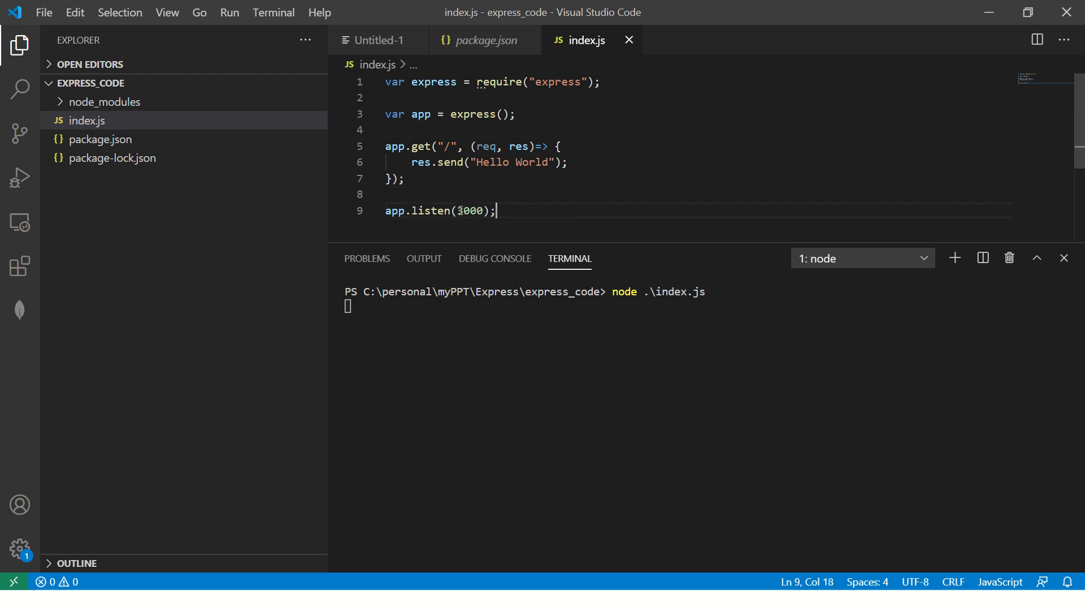
{"action": "type", "text": "4000"}
{"action": "left_click", "coordinate": [711, 305]}
{"action": "type", "text": "node .\\index.js"}
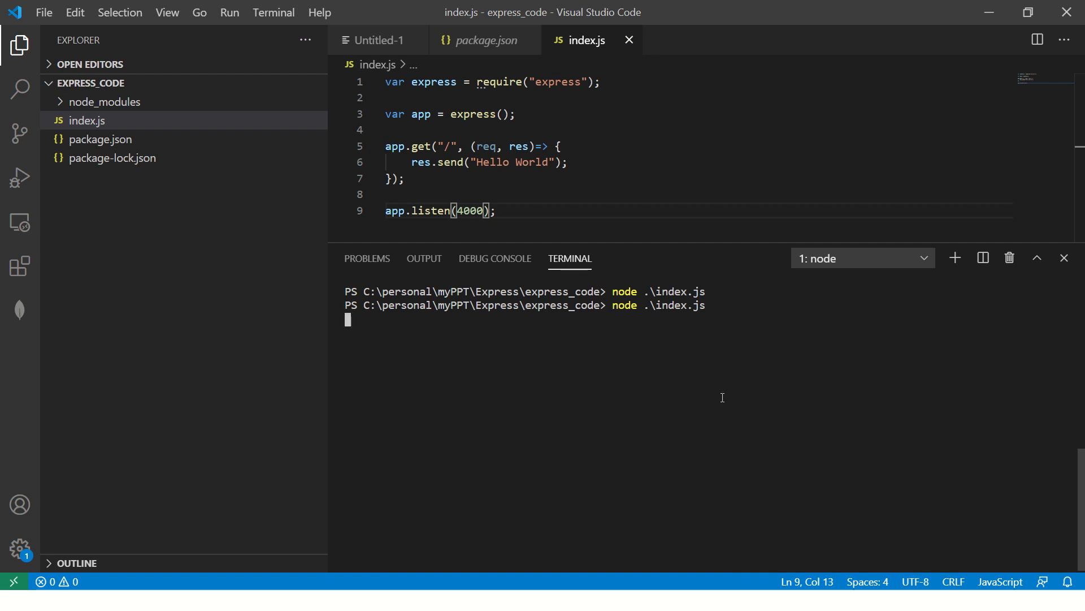
{"action": "key", "text": "alt+tab"}
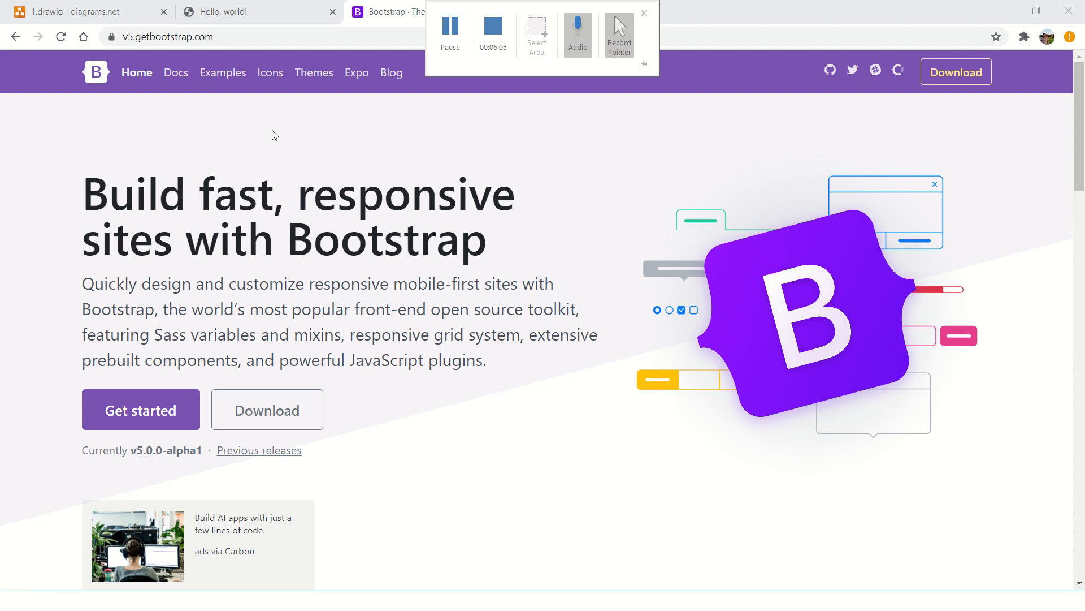
- Load localhost:4000 in a new Chrome tab to see Hello World
{"action": "left_click", "coordinate": [697, 12]}
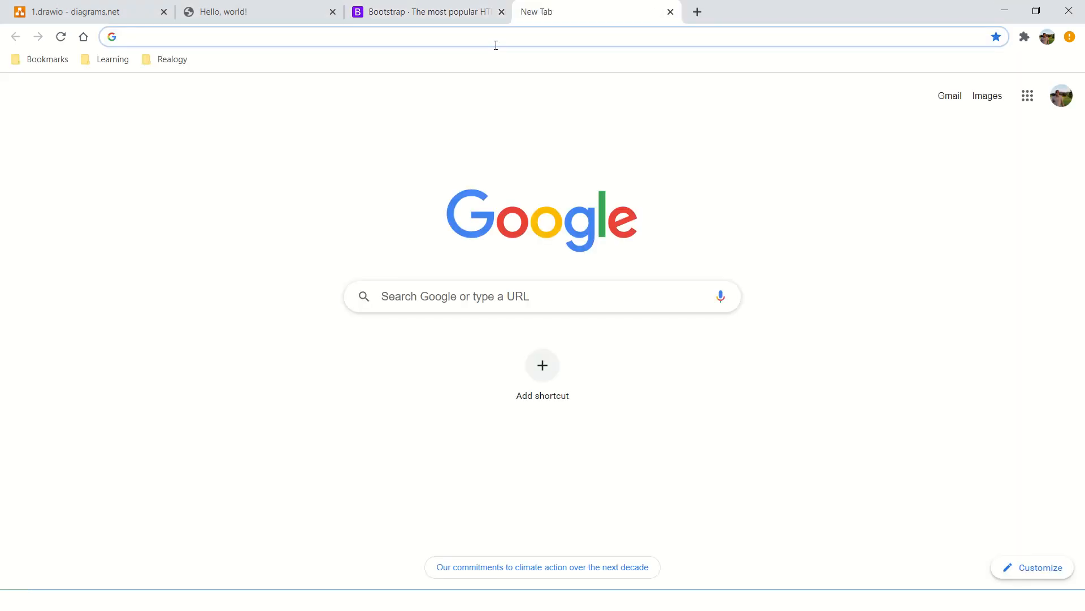
{"action": "type", "text": "localhost:4000"}
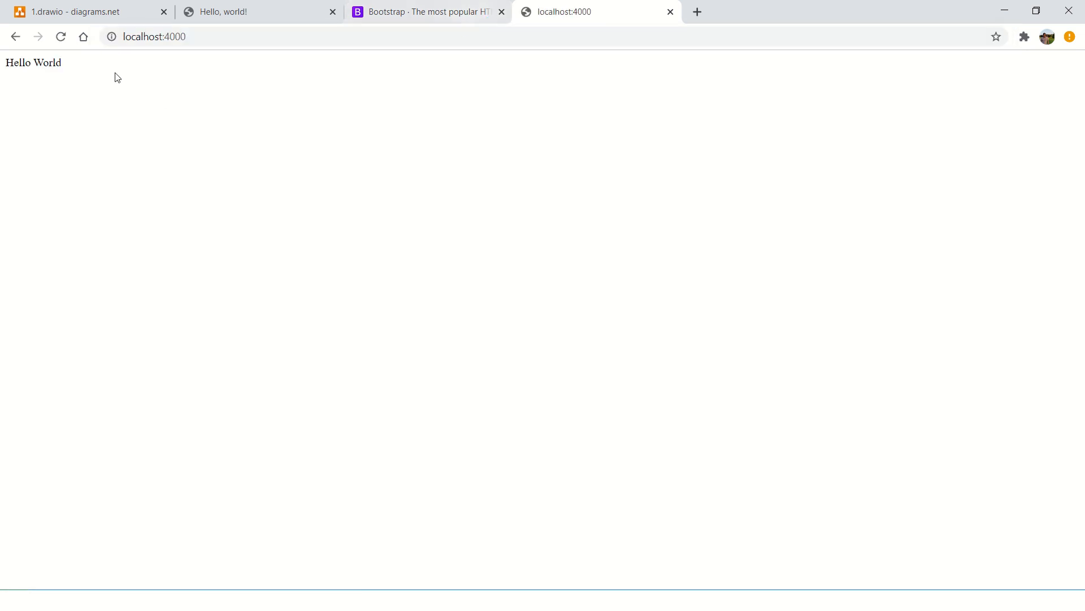
{"action": "left_click", "coordinate": [175, 37]}
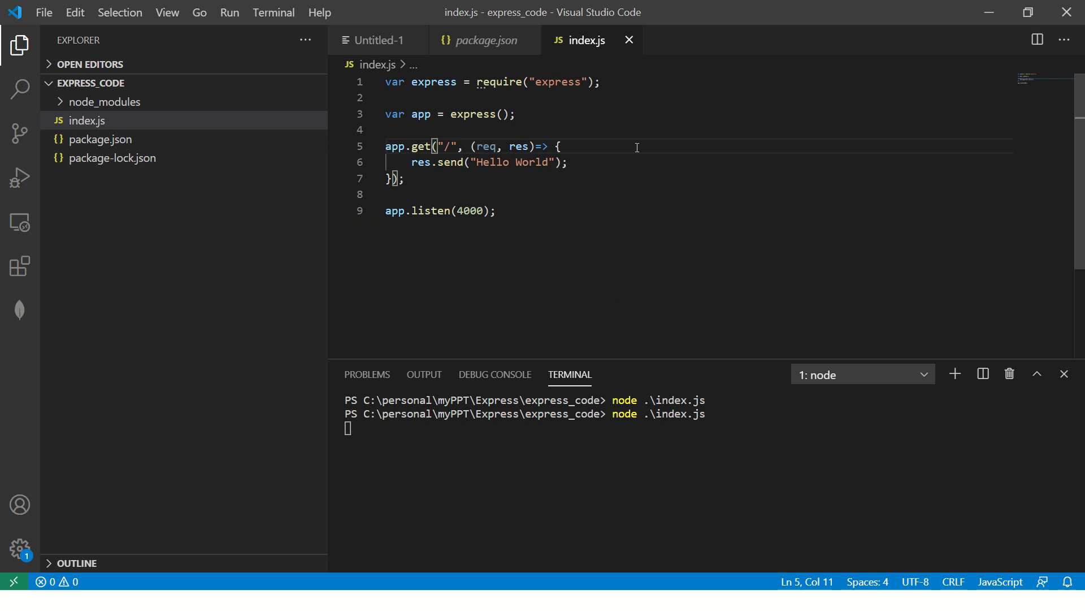
- Rename the route path to /getUsers and try /getUsers in the browser
{"action": "type", "text": "getUsers"}
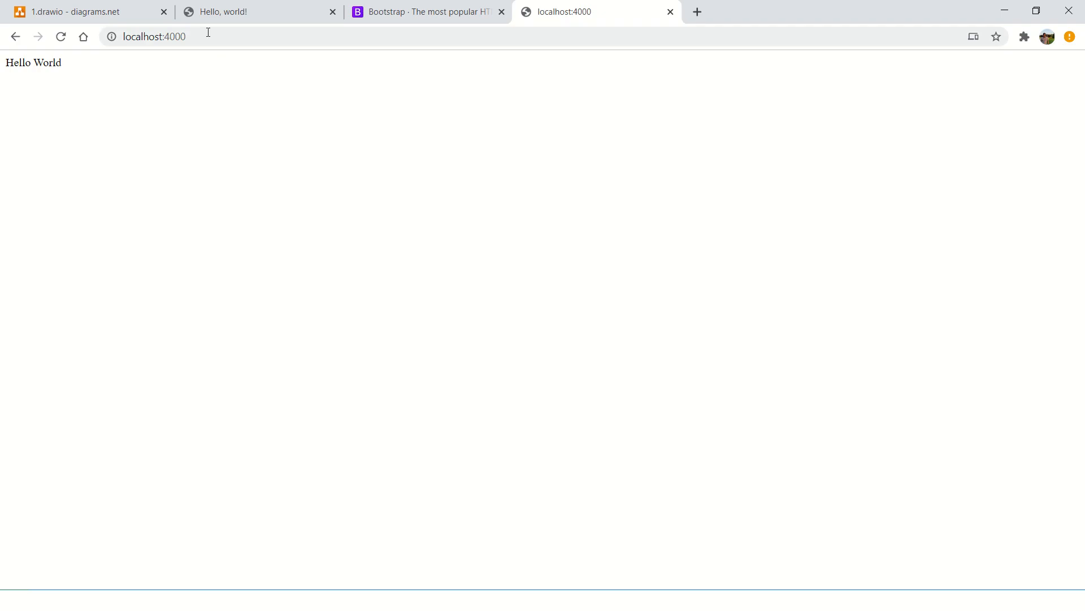
{"action": "type", "text": "/getUsers\", (req, res)=> {"}
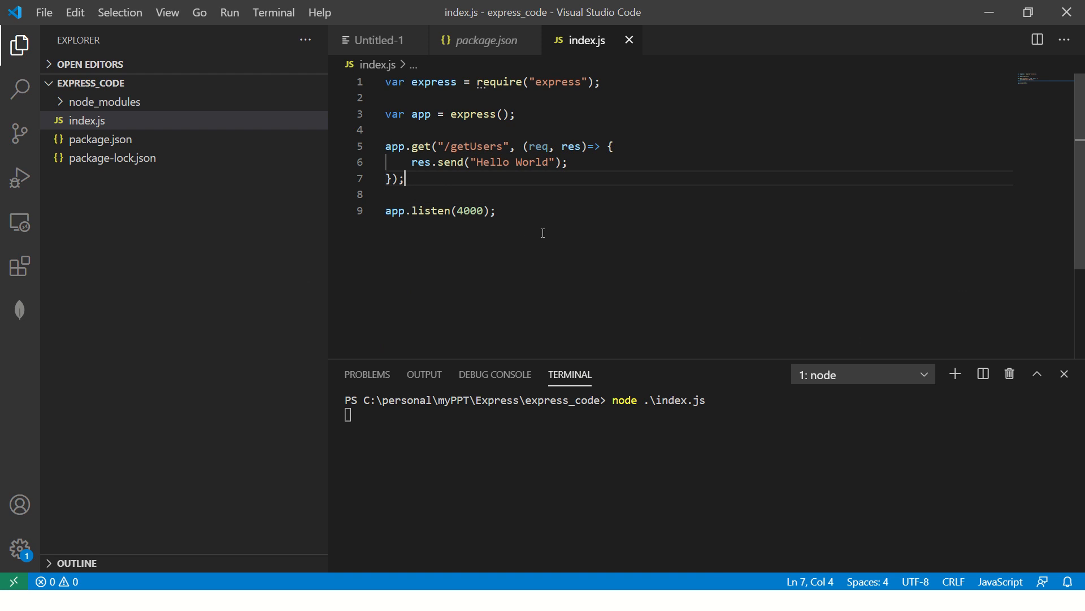
- Add the comment '// Install Express JS succesfully' below app.listen in index.js
{"action": "left_click", "coordinate": [496, 211]}
{"action": "type", "text": "//"}
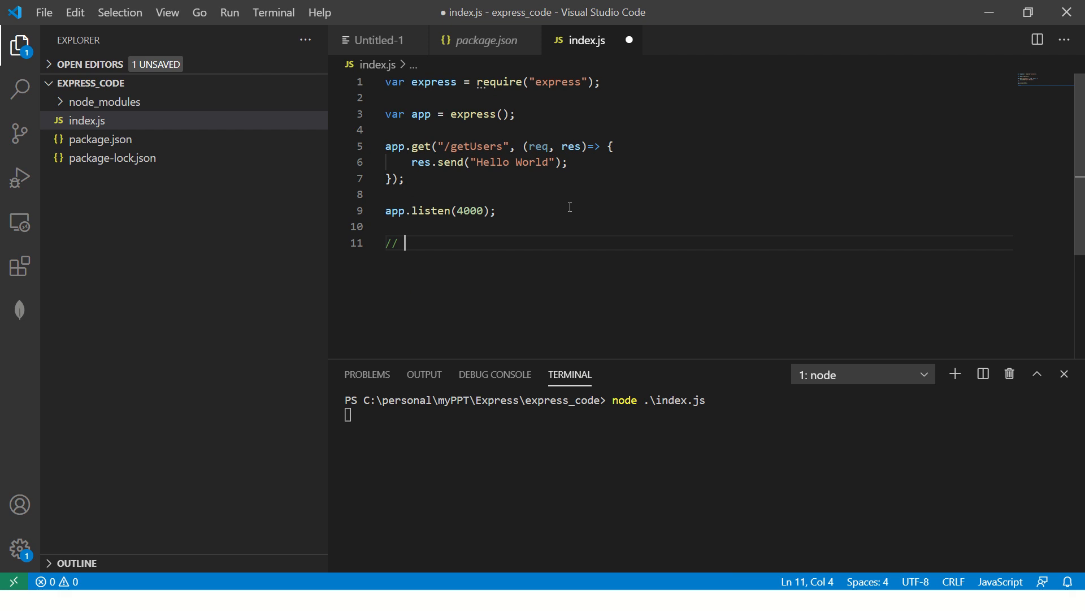
{"action": "type", "text": "Install E"}
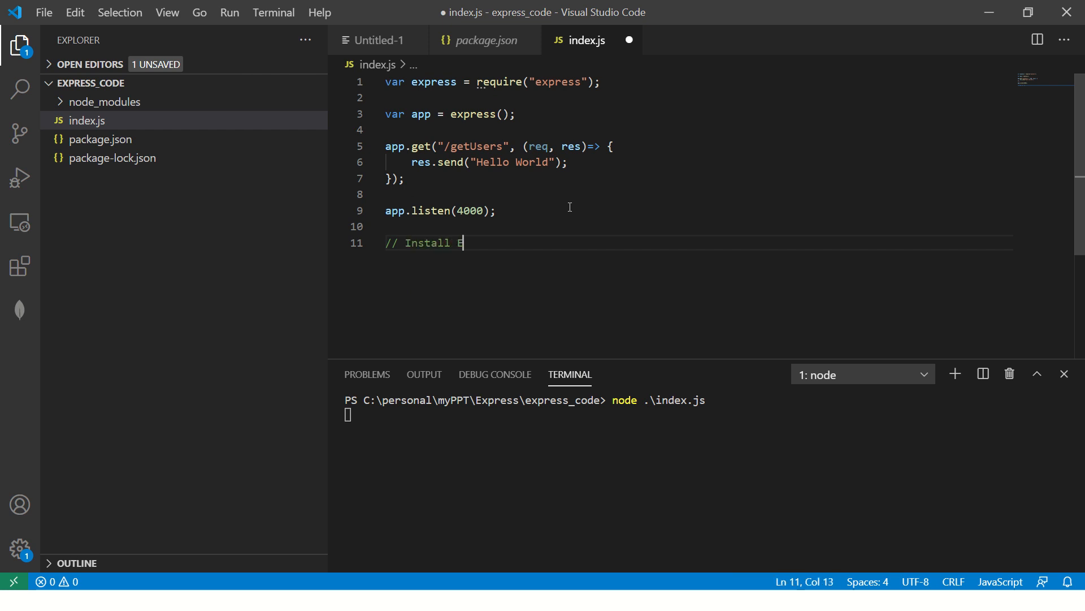
{"action": "type", "text": "xpress JS succesf"}
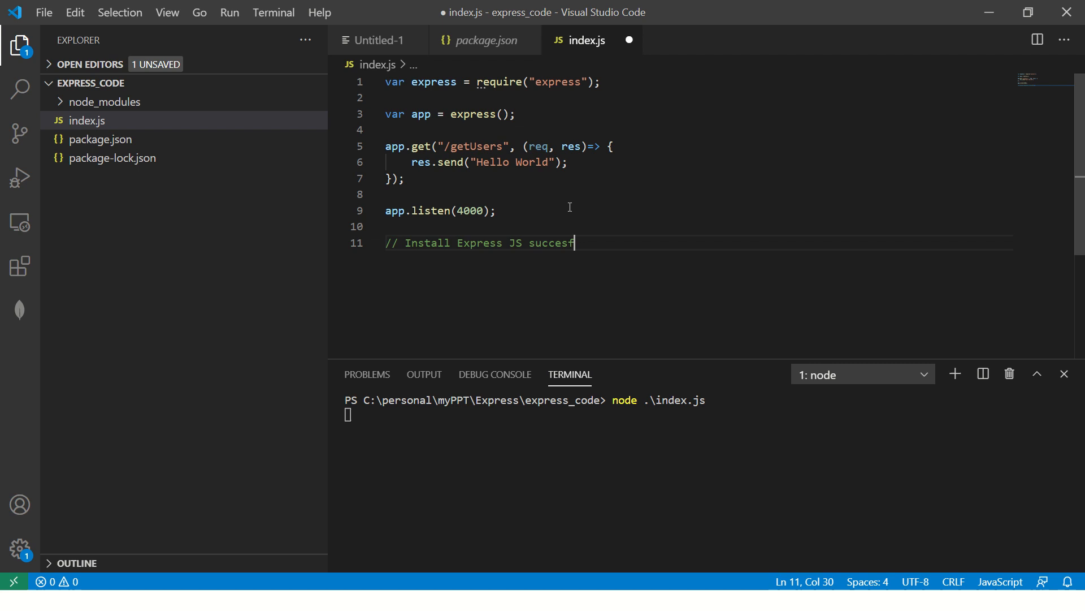
{"action": "type", "text": "ully"}
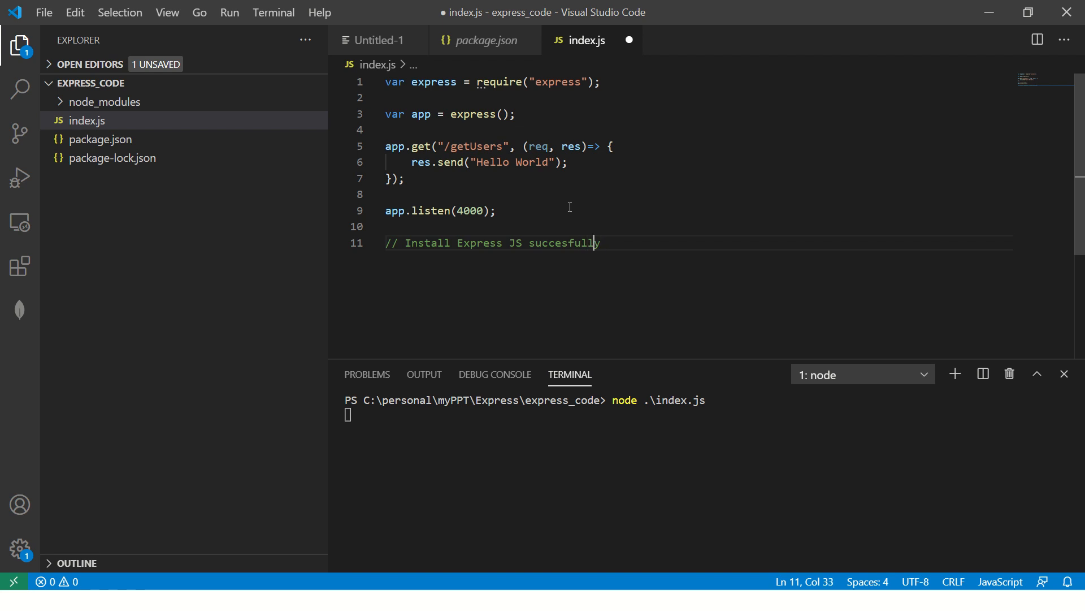